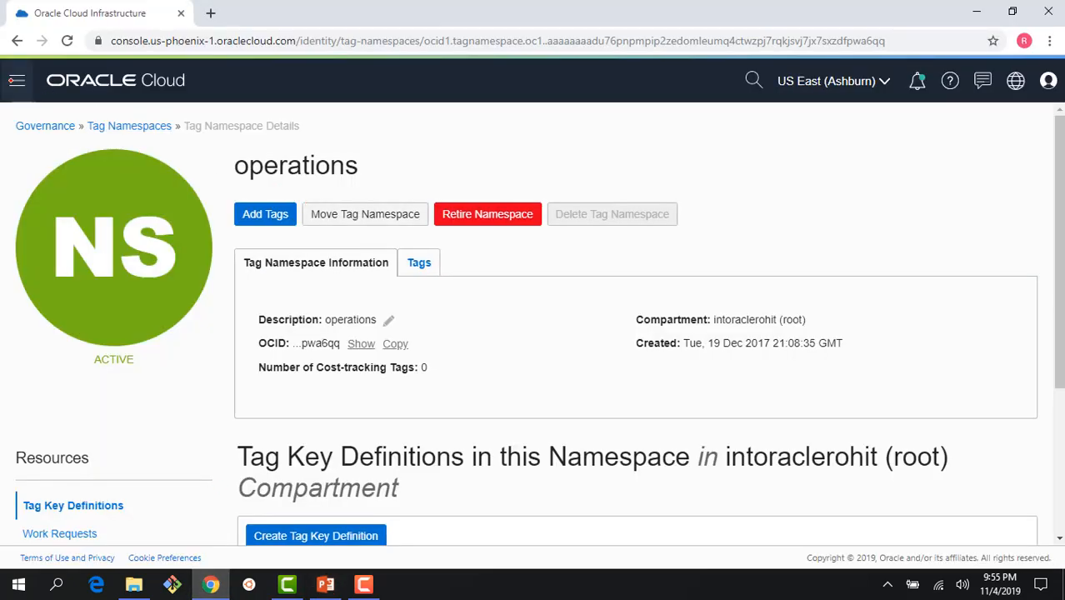
Step: Go to Governance > Tag Namespaces and begin a new namespace definition
click(17, 80)
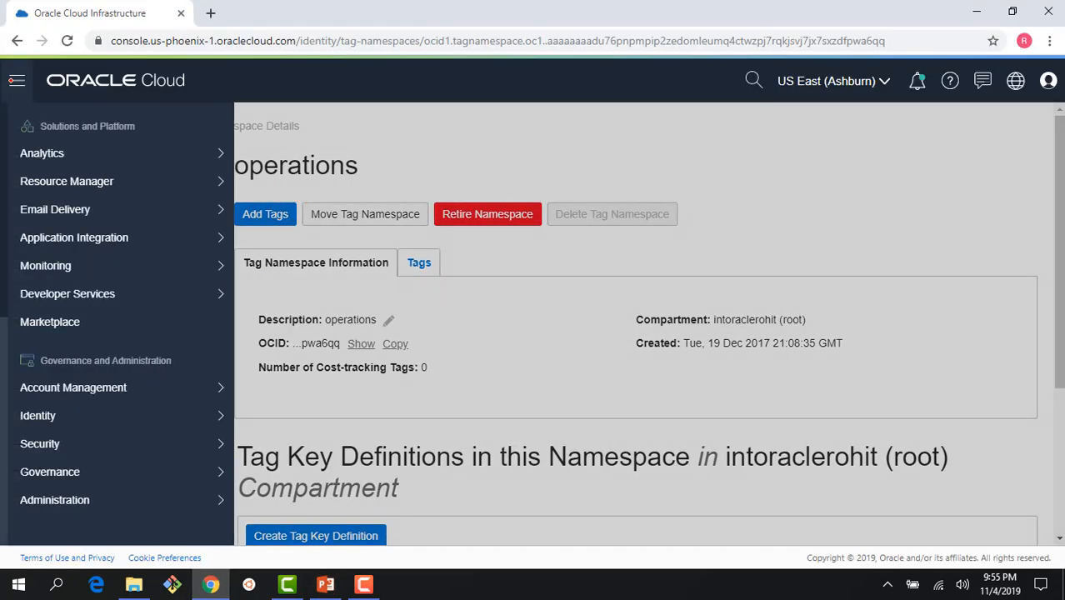
click(37, 415)
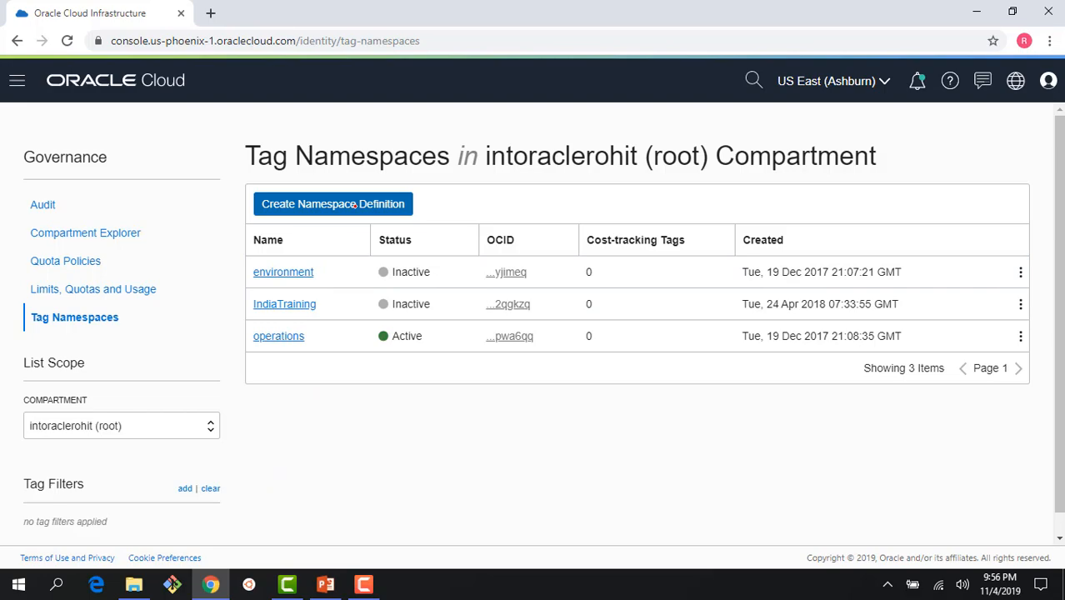
click(332, 203)
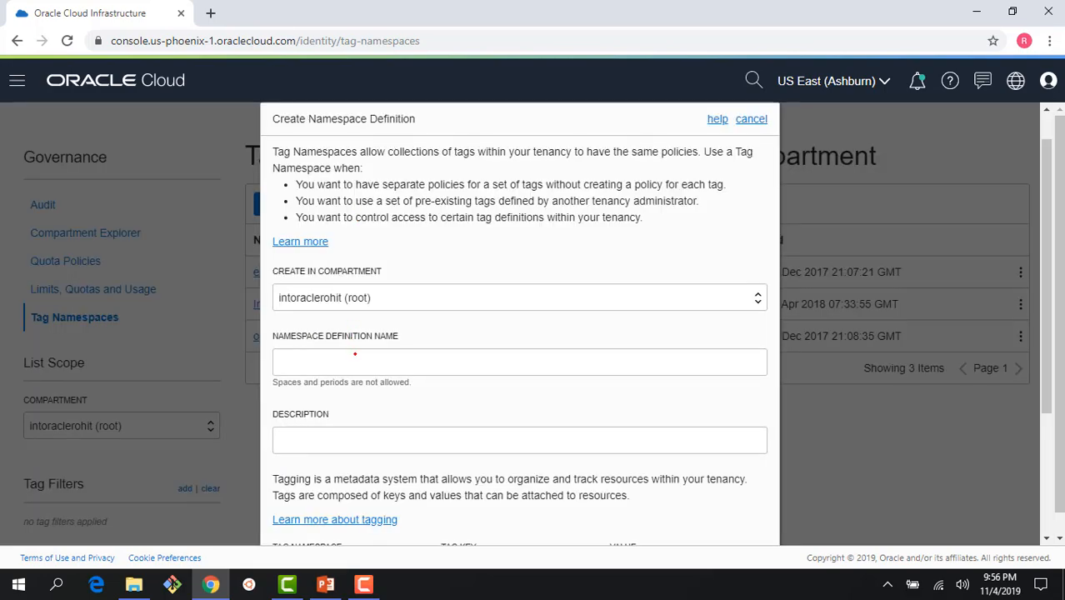
Step: Create the Marketing namespace described 'tag namespace for marketing purposes' and open it
click(519, 361)
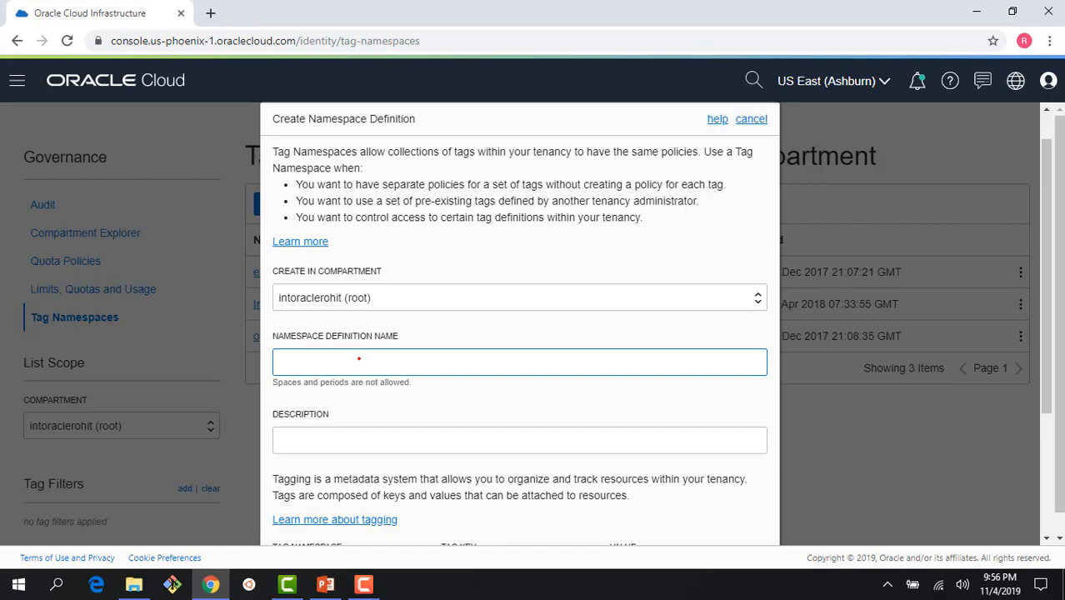
click(519, 362)
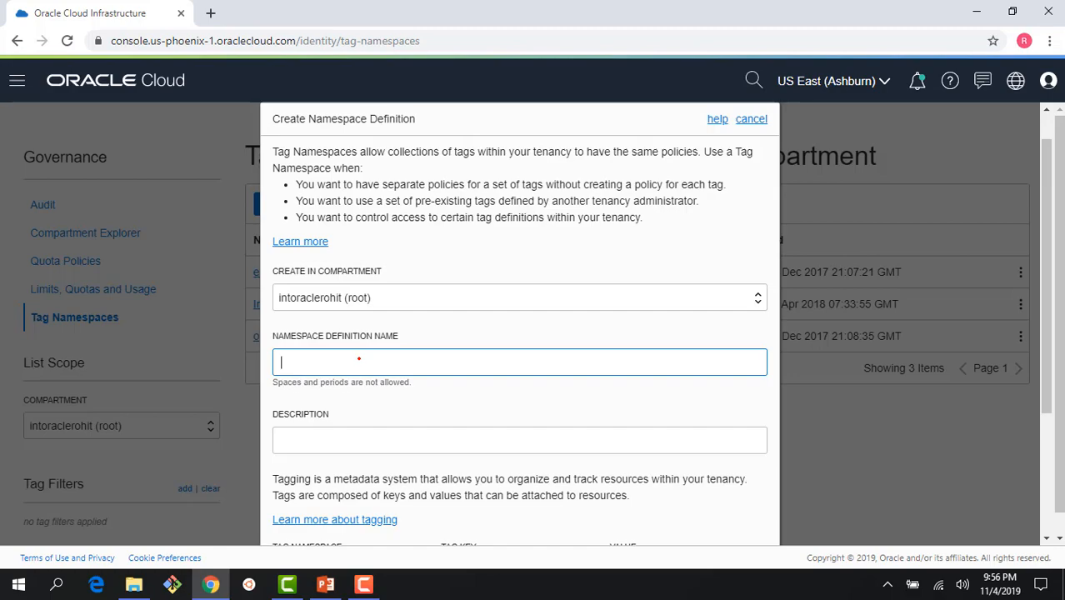
text(Marketing)
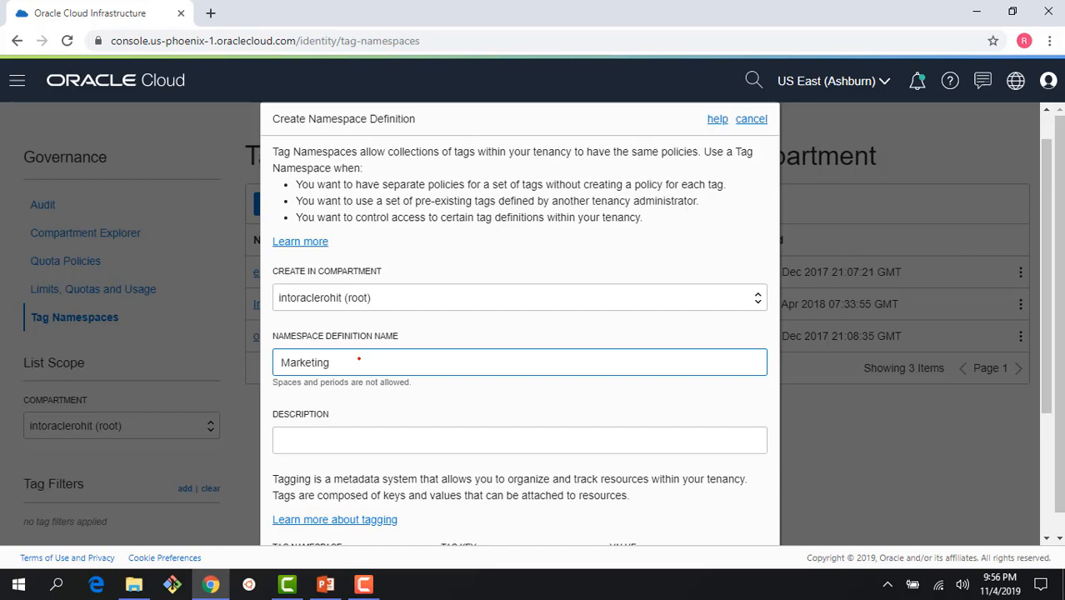
text(tag)
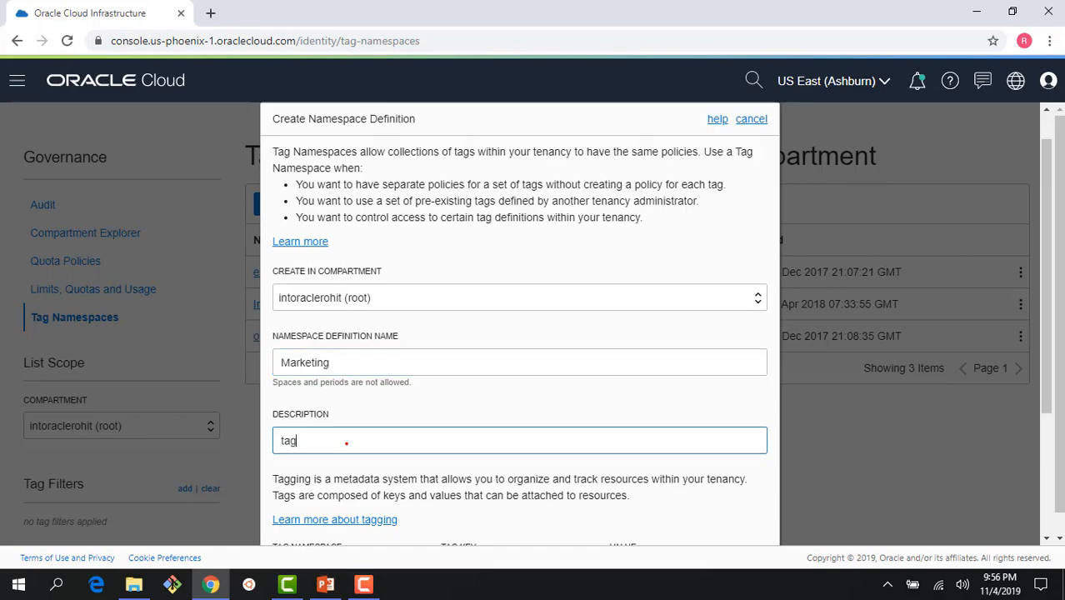
text(namespace for marketingf)
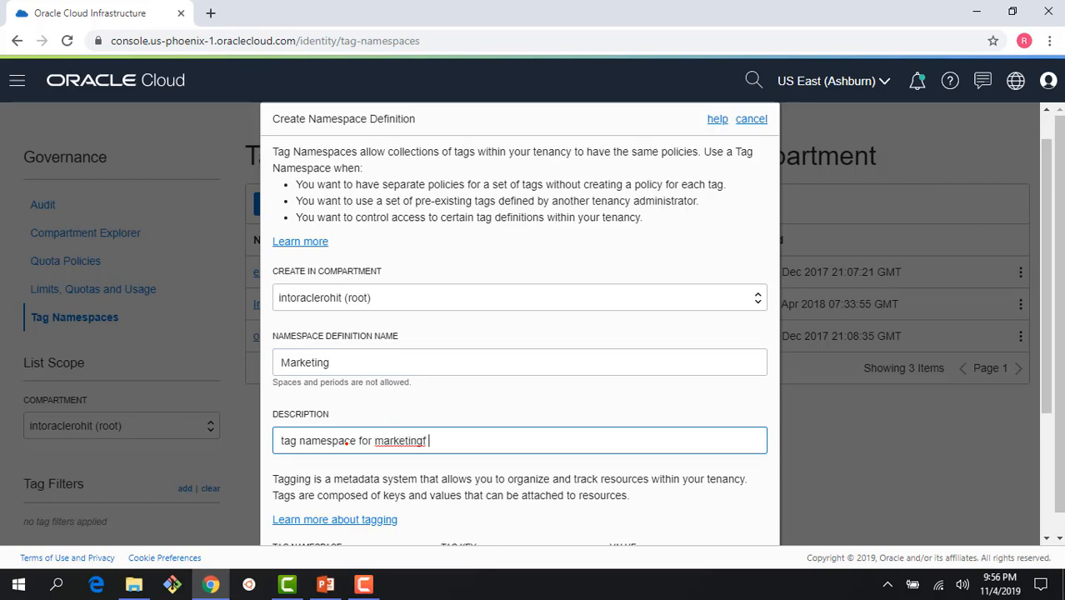
text(pur)
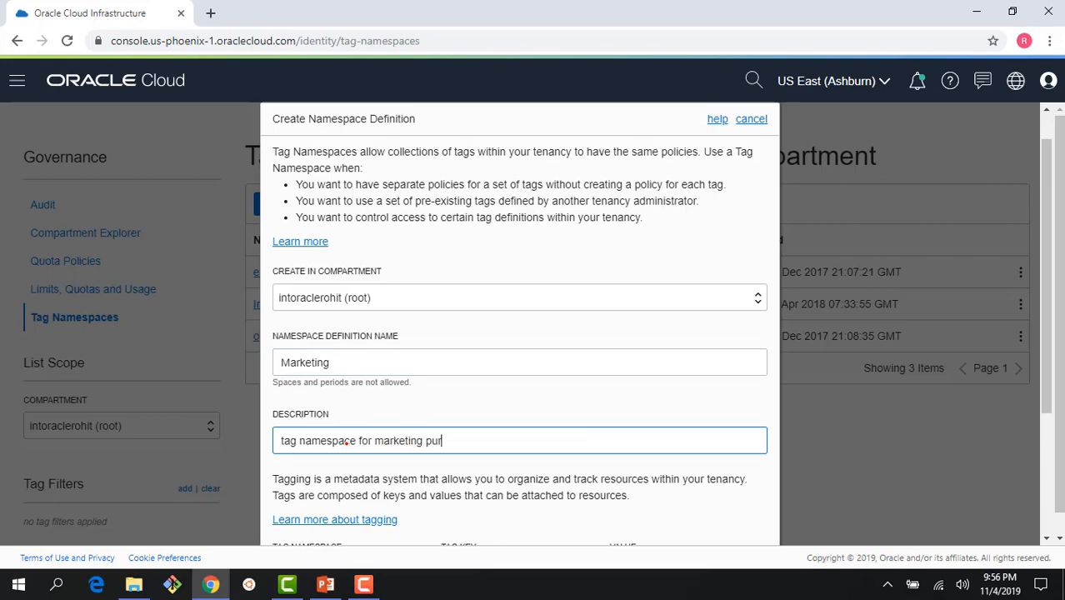
text(poses)
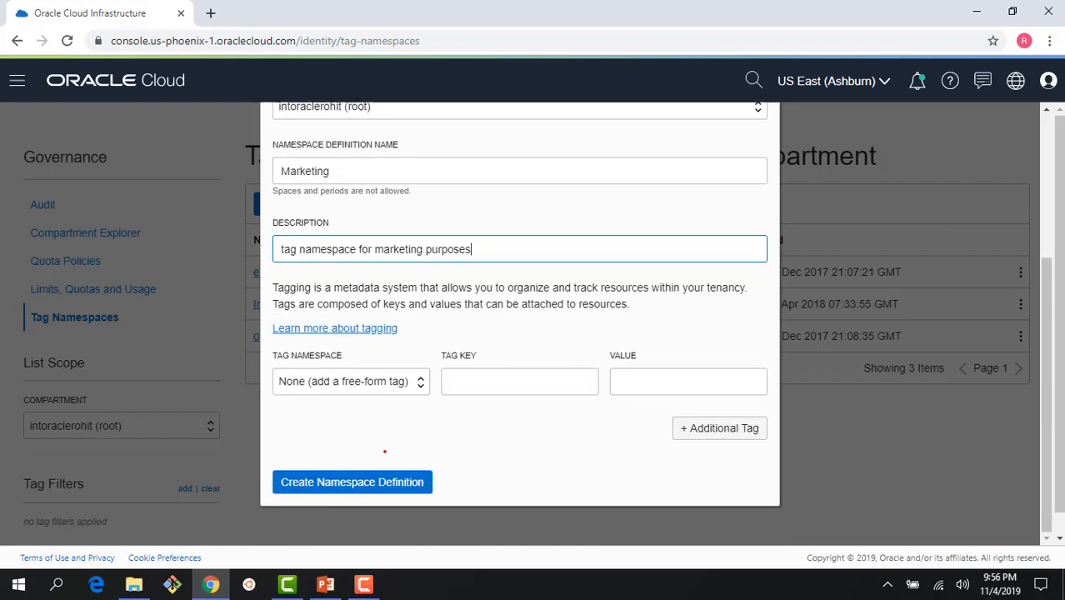
click(351, 482)
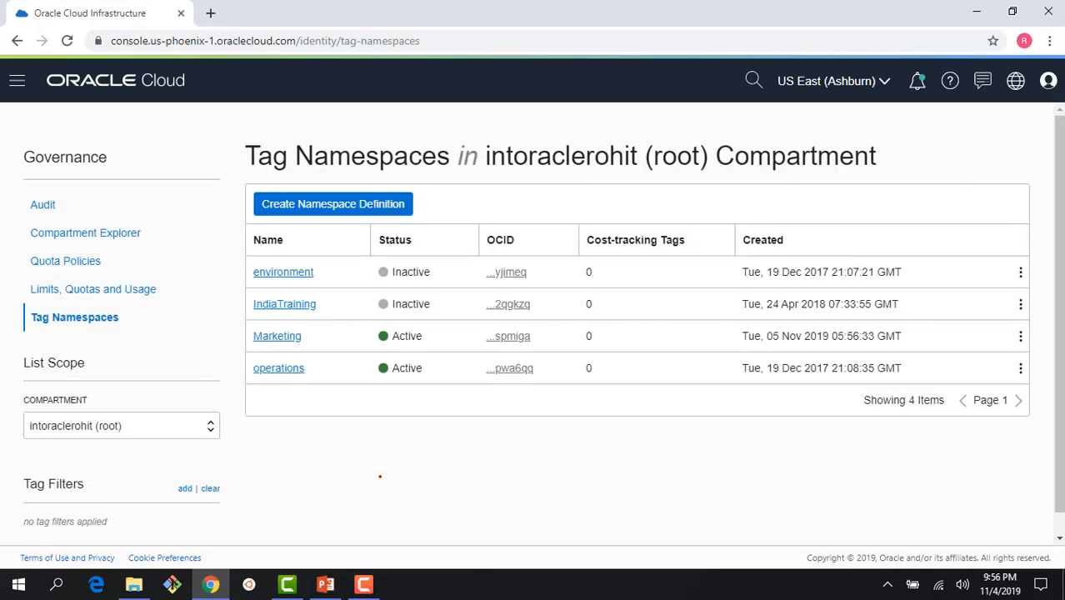
click(277, 336)
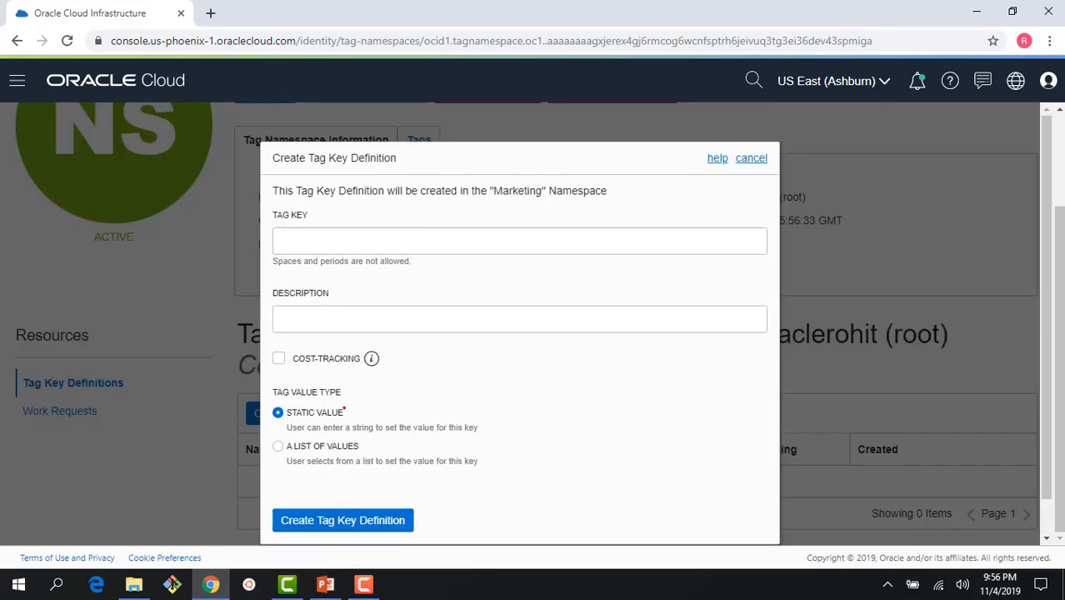
Step: Name the new tag key Campaign and give it a campaign description
click(519, 240)
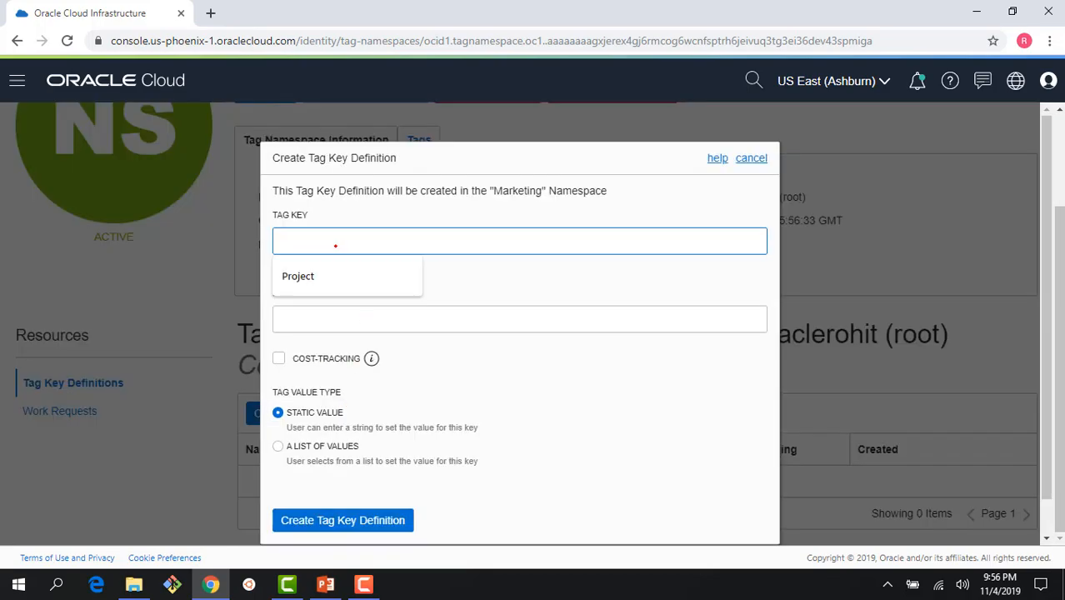
text(Campaign)
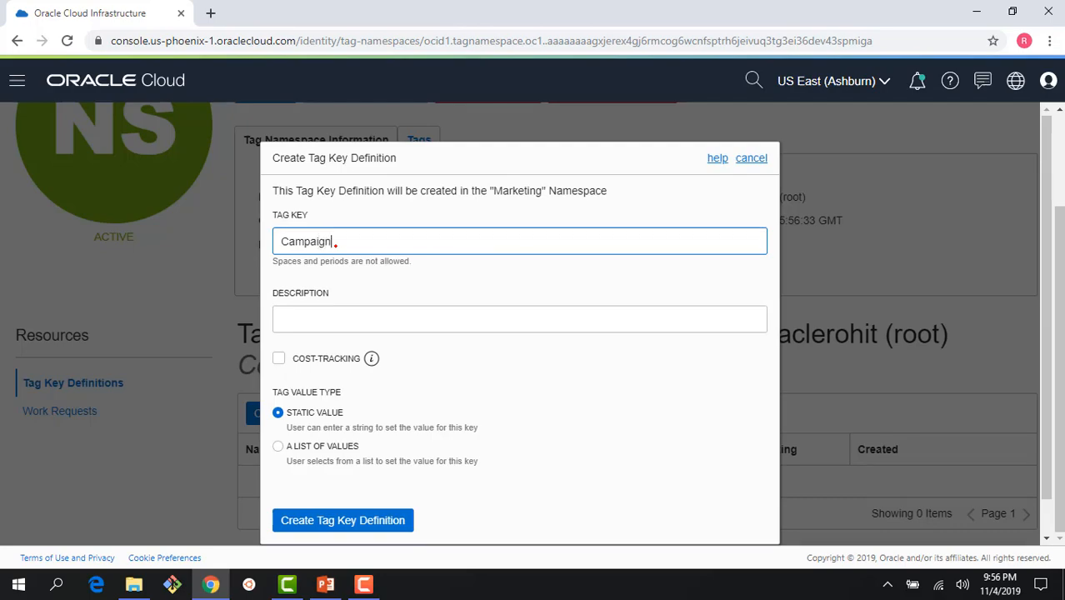
click(519, 318)
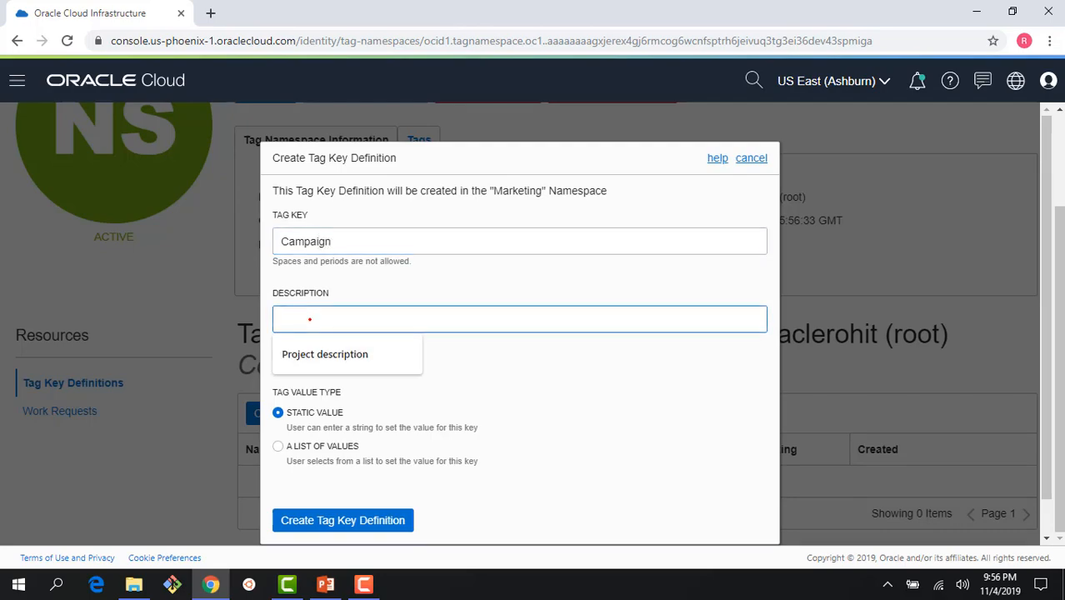
text(this is a key to define t)
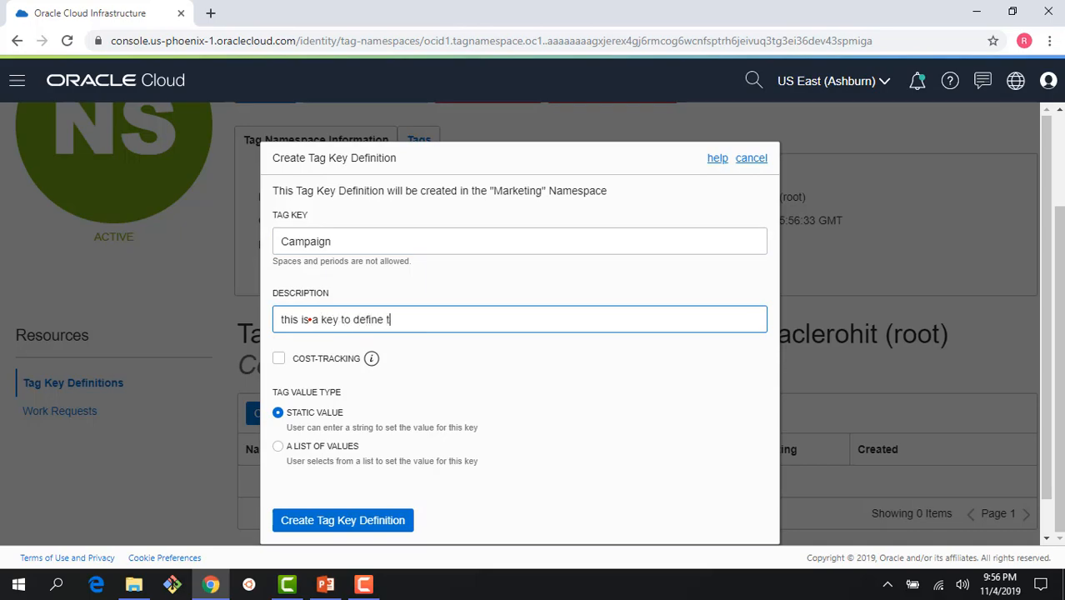
text(he campai)
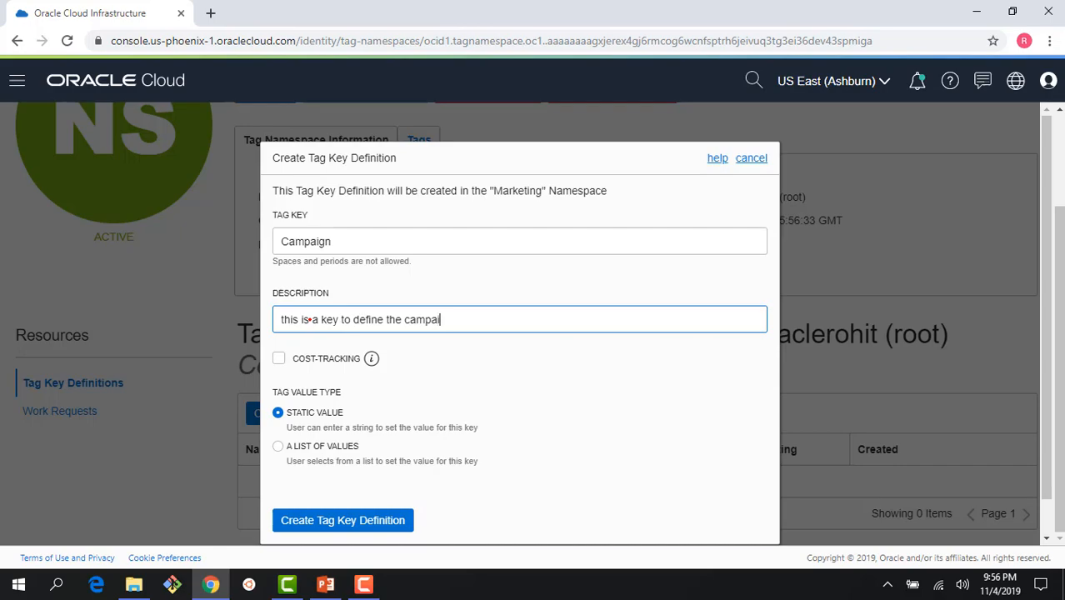
text(gn)
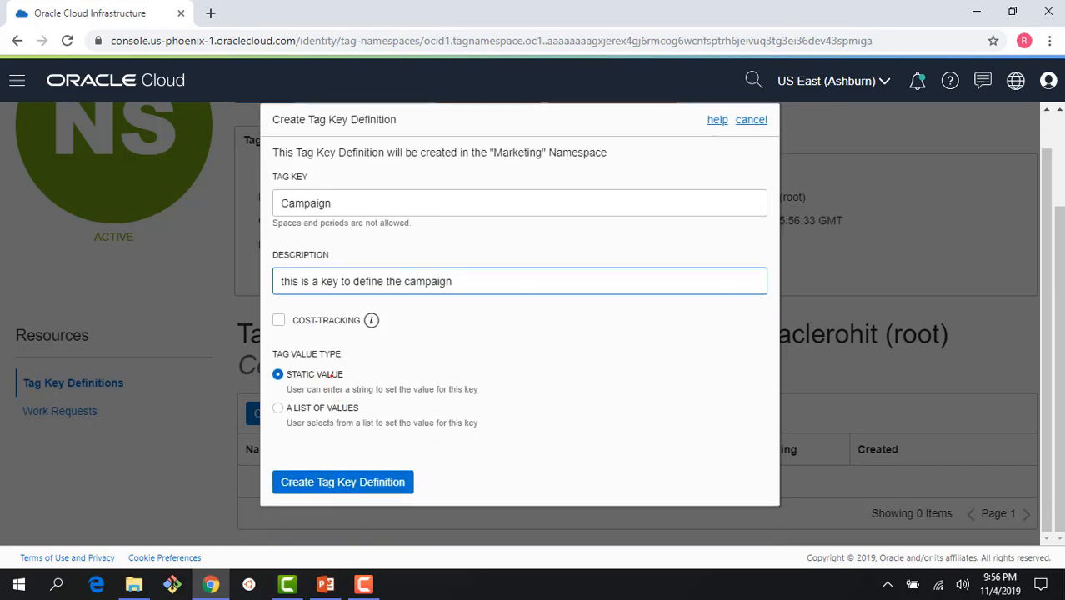
Step: Restrict Campaign to the values NA, EMEA and APAC and create the key
click(278, 408)
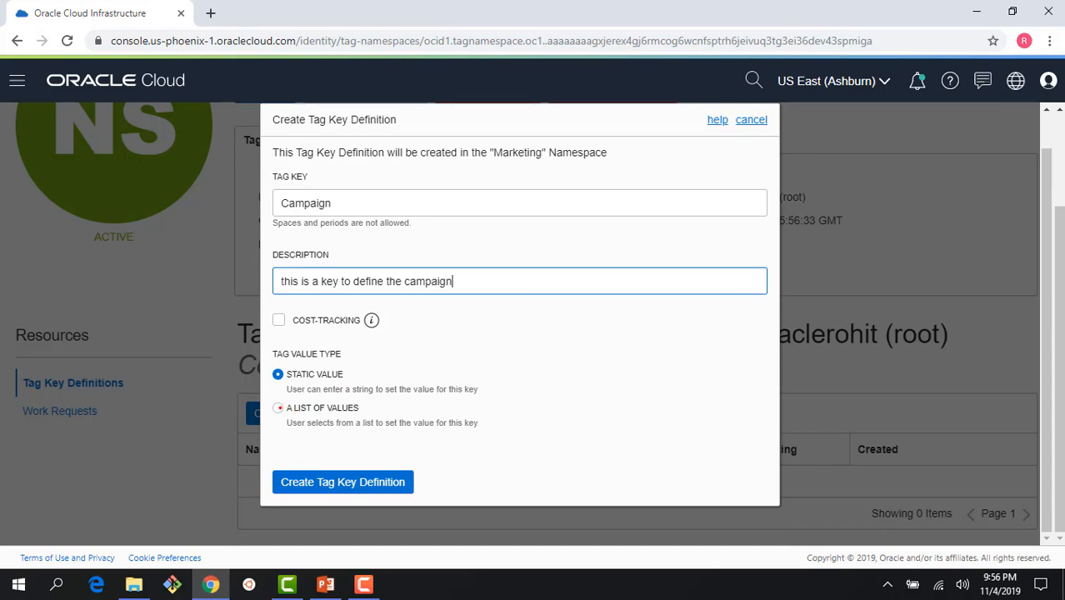
click(278, 407)
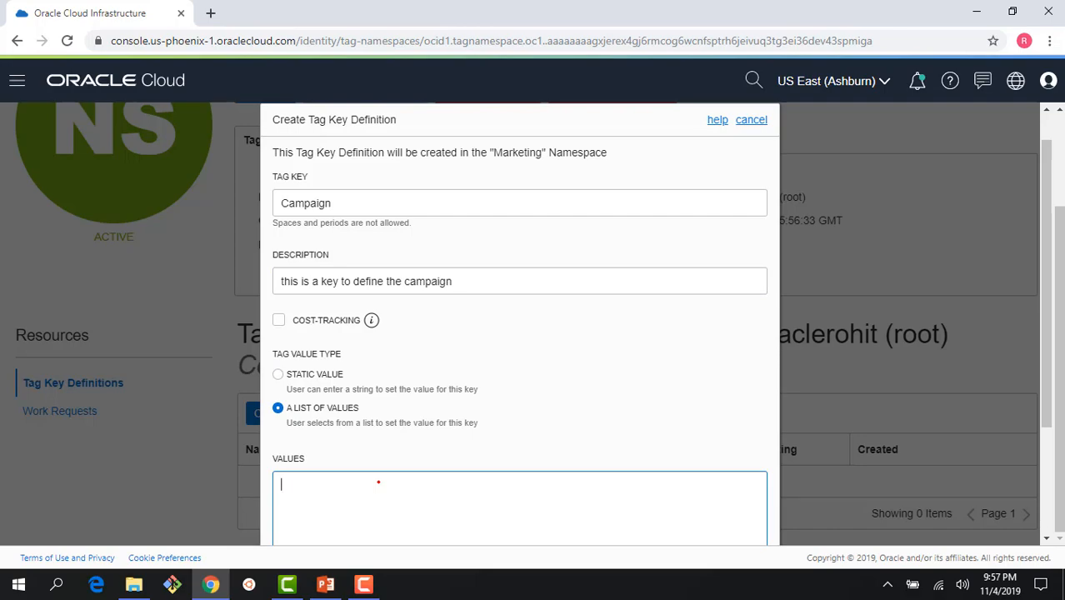
text(NA)
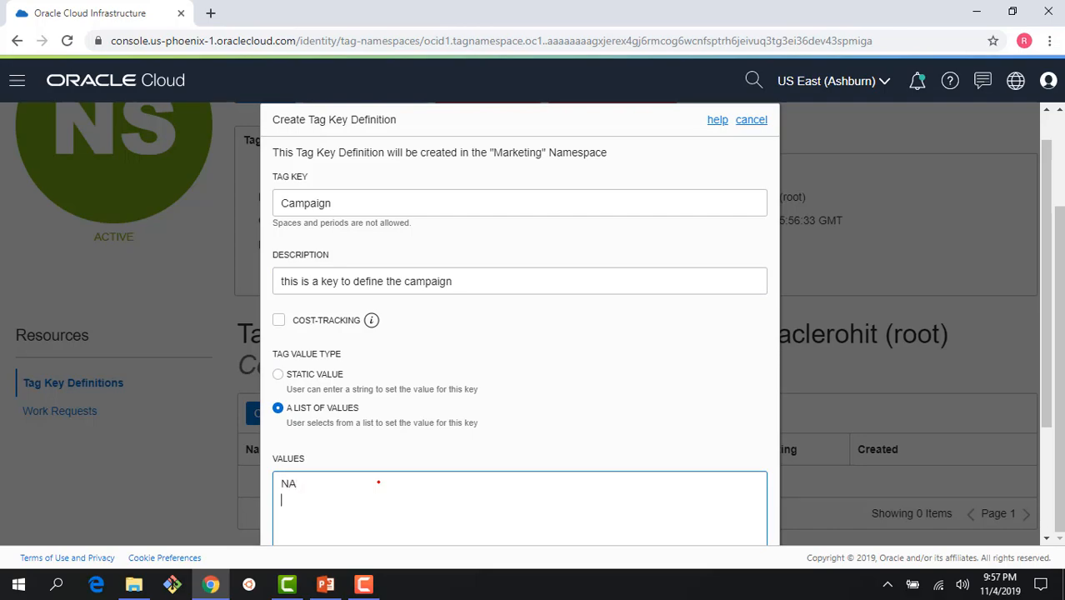
text(EMEA)
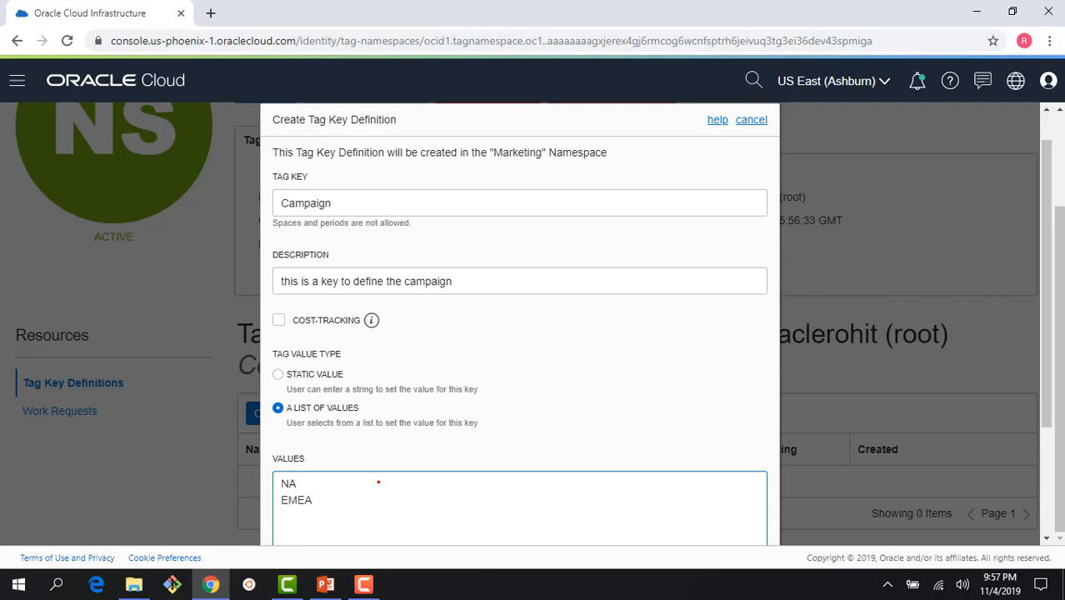
text(APAC)
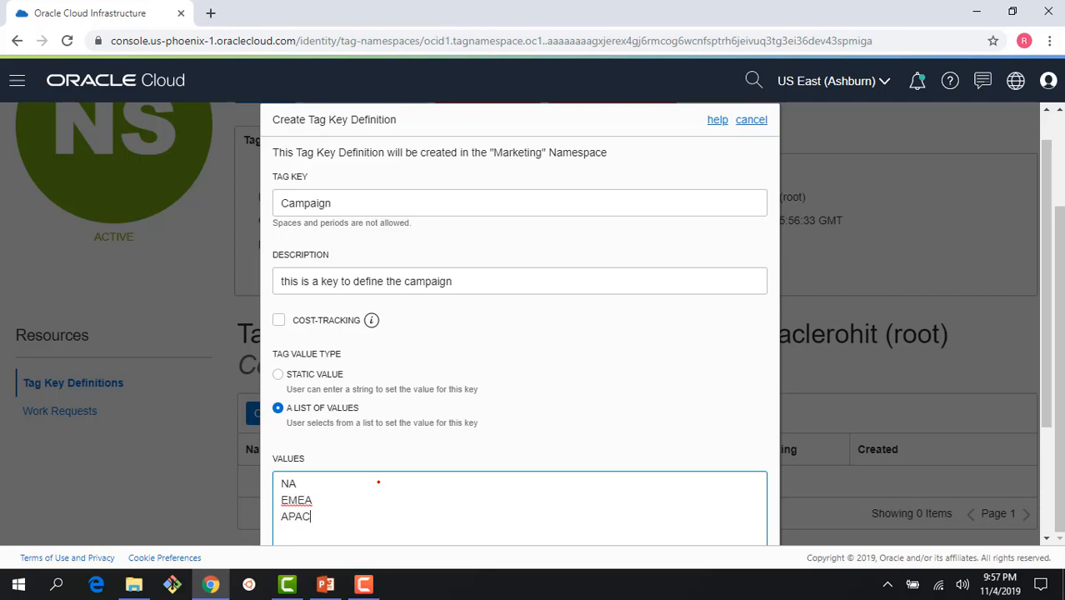
scroll(down, 3)
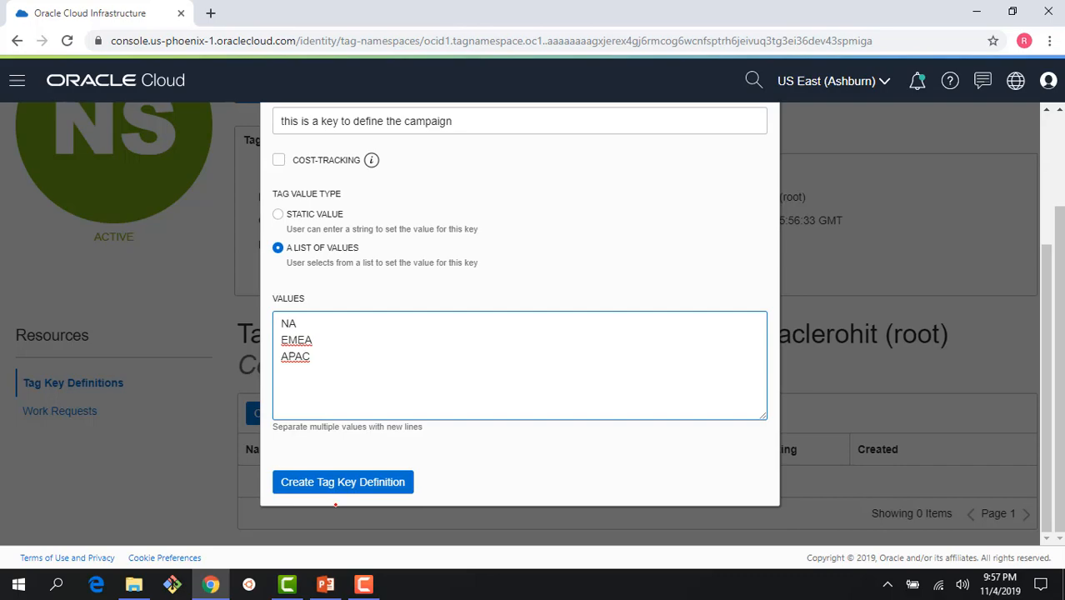
click(342, 482)
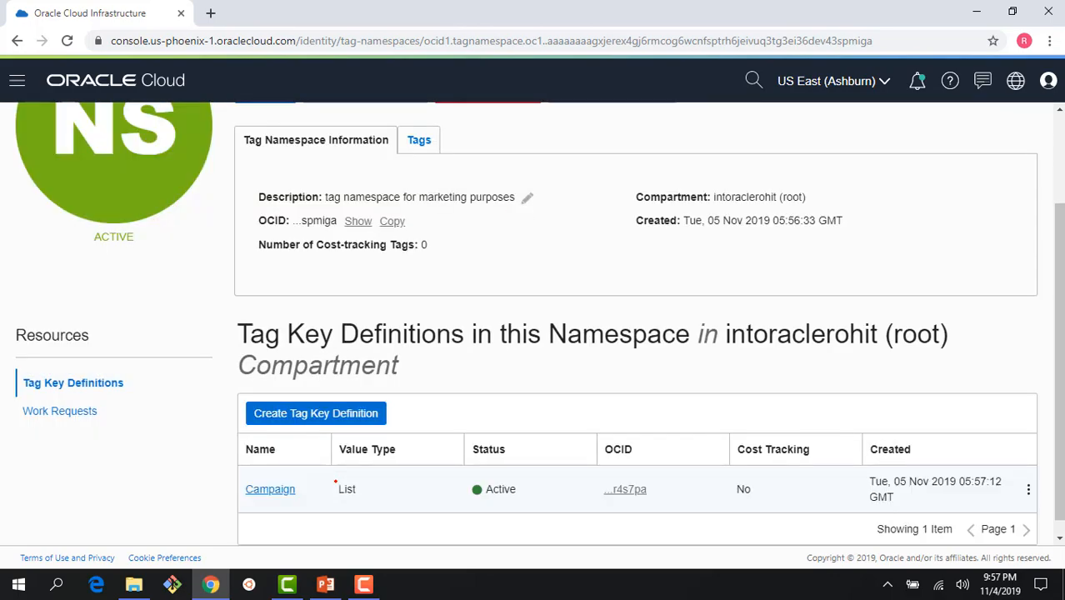
Step: Navigate to Networking > Virtual Cloud Networks from the main menu
scroll(up, 3)
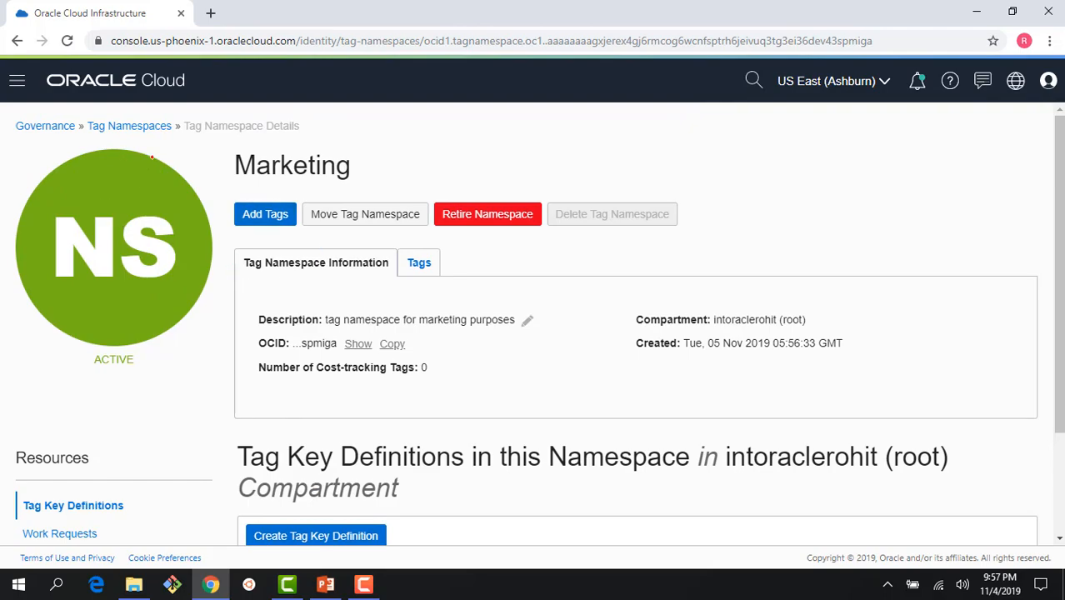
click(17, 80)
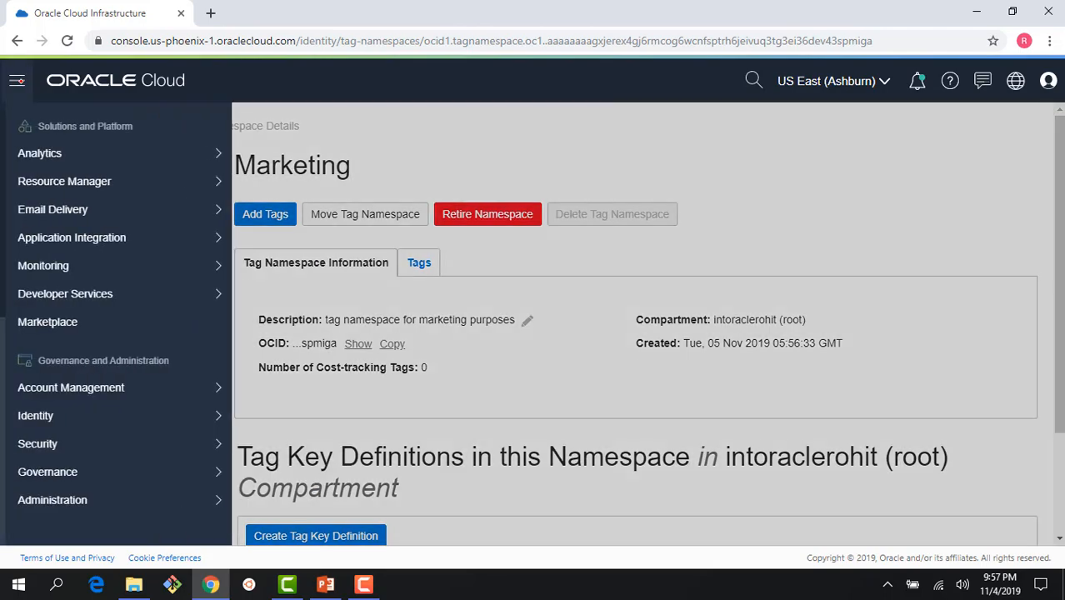
mouse_move(41, 152)
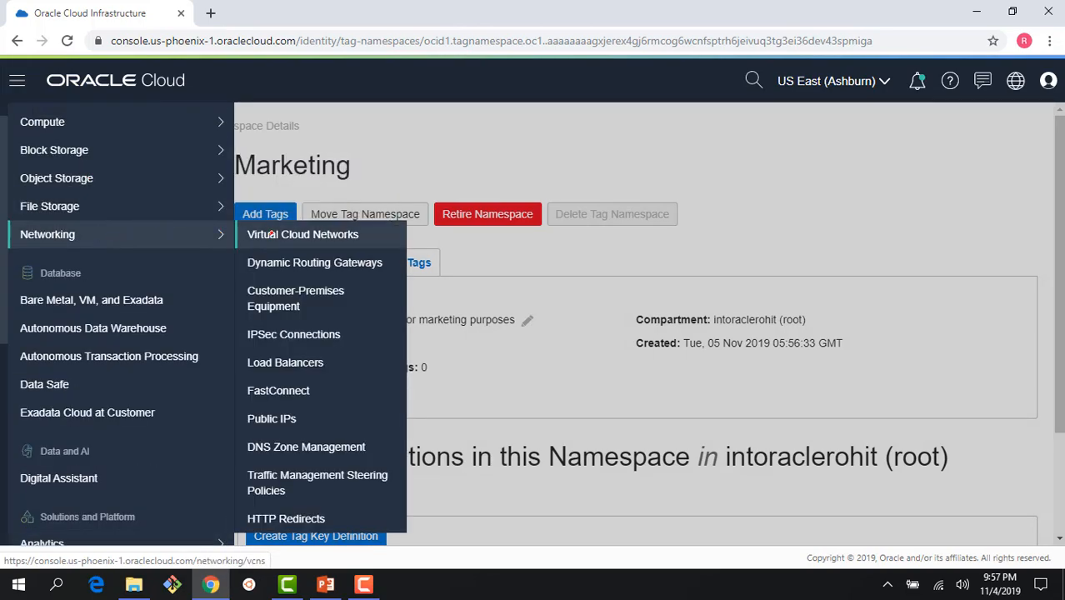
click(303, 234)
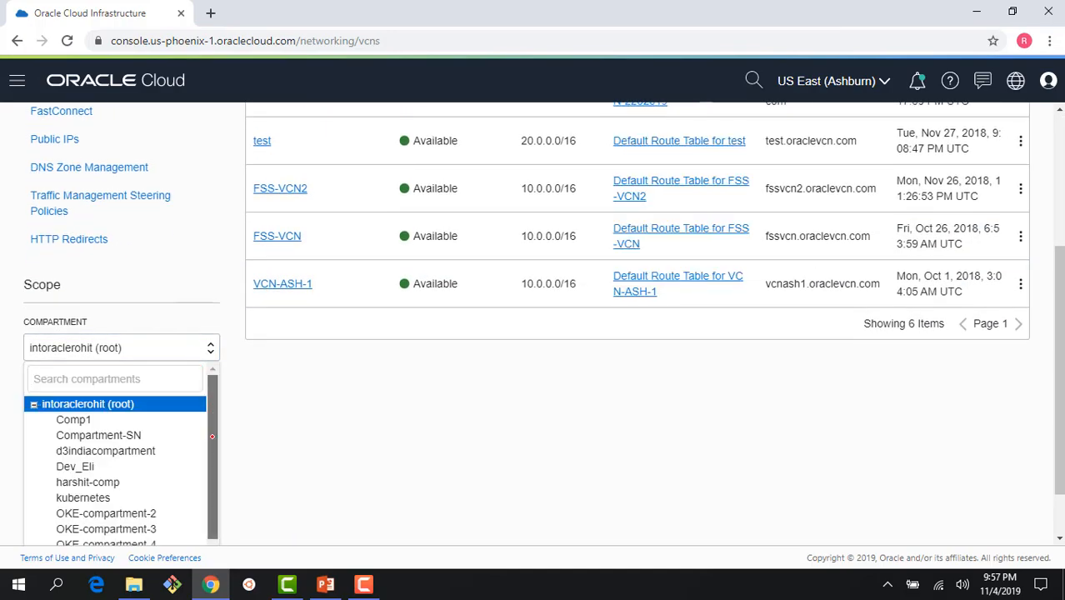
Step: Scope the networks list to the Training compartment and start a new VCN
scroll(down, 3)
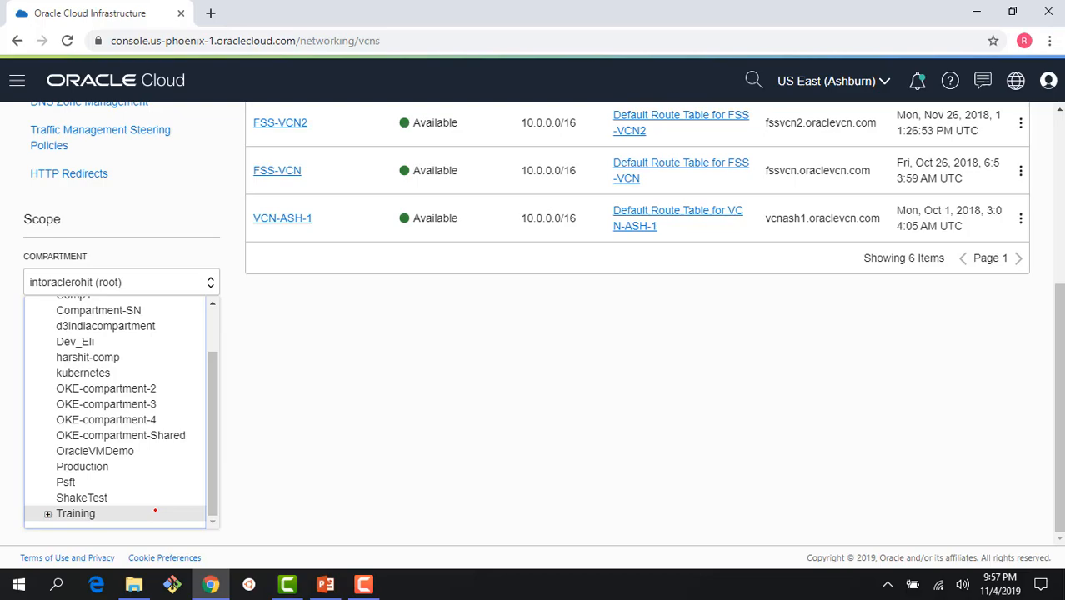
click(76, 512)
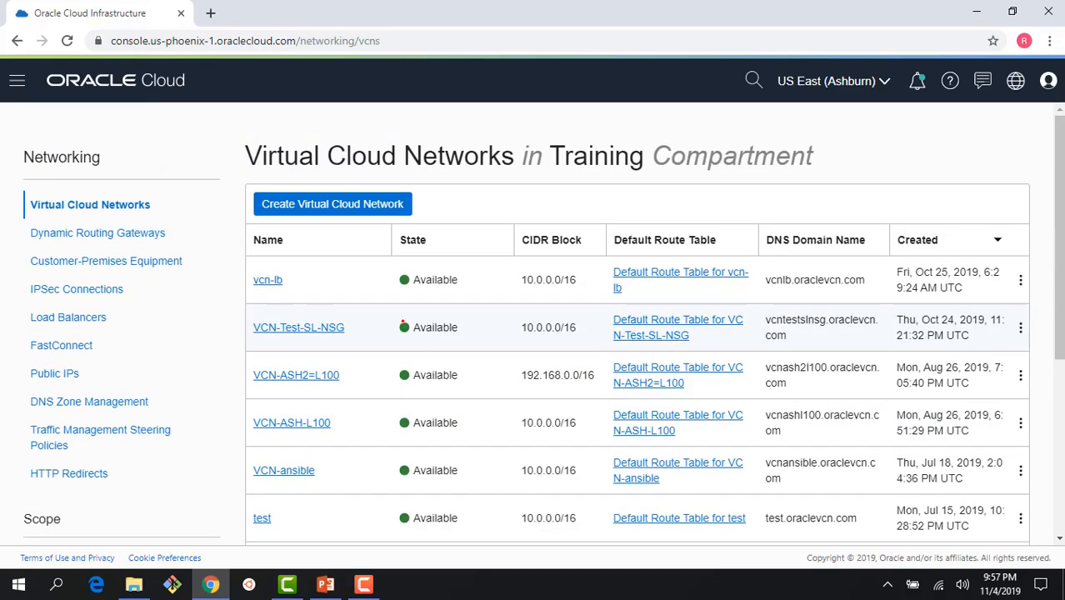
click(331, 204)
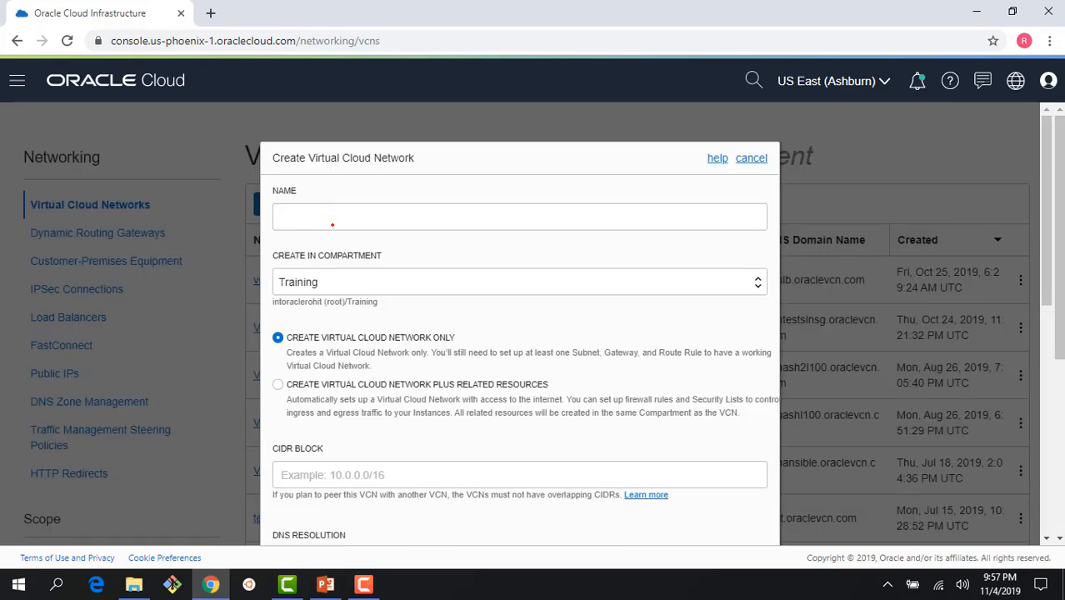
Step: Enter MarketingVCN as the name and 10.0.0.0/16 as the CIDR block
click(519, 217)
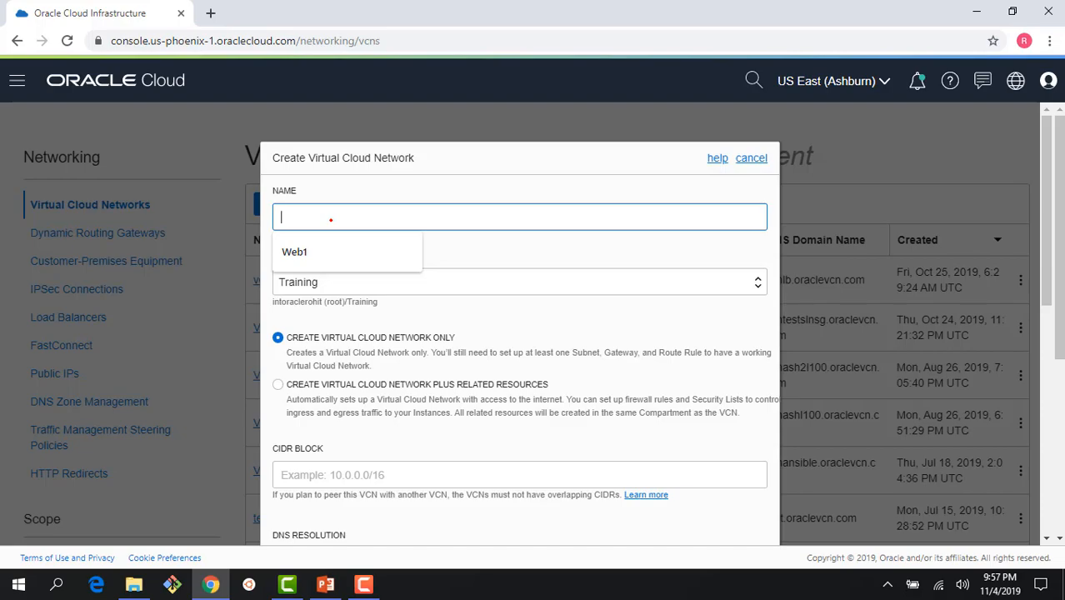
text(MarketingV)
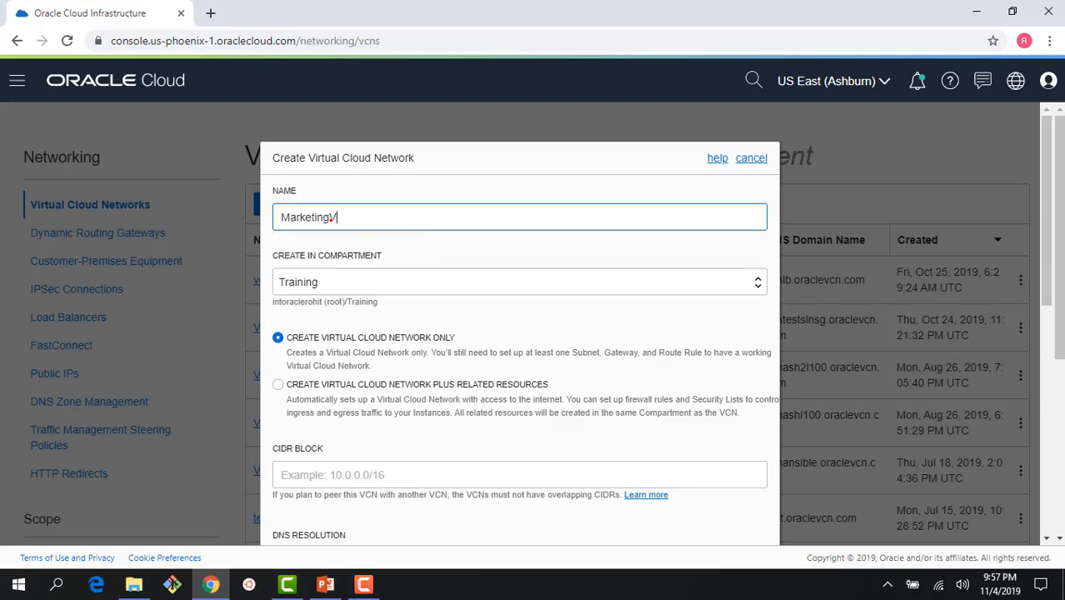
scroll(down, 3)
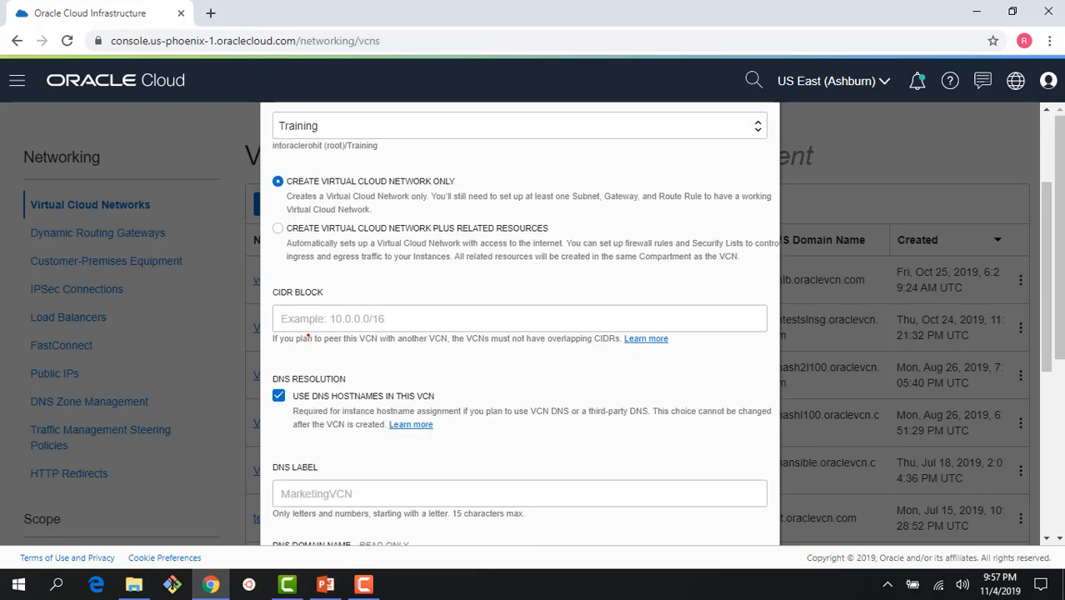
text(10.0.0.0/16)
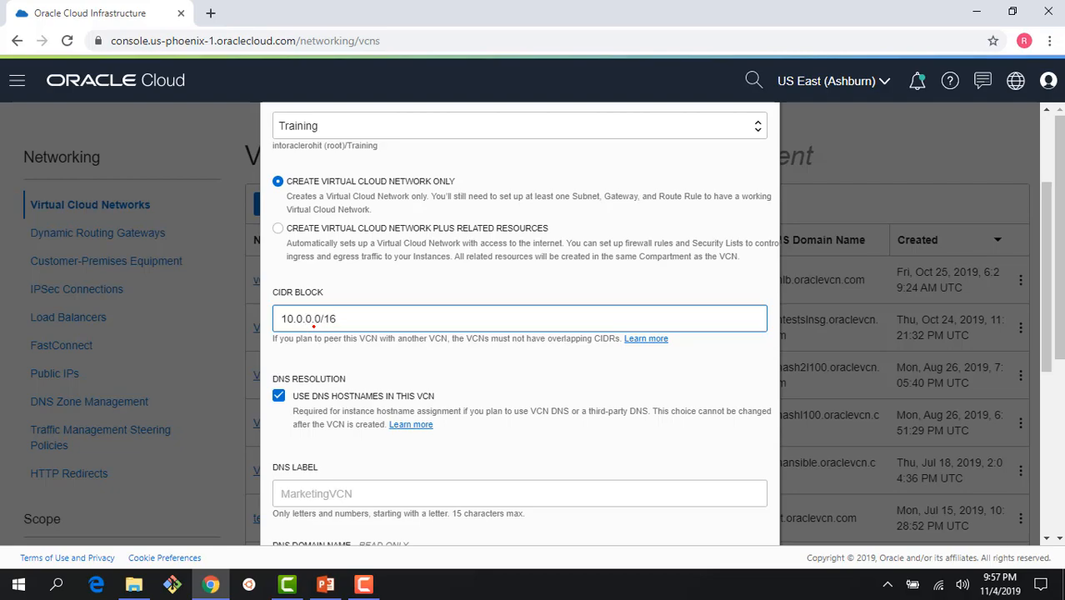
scroll(down, 3)
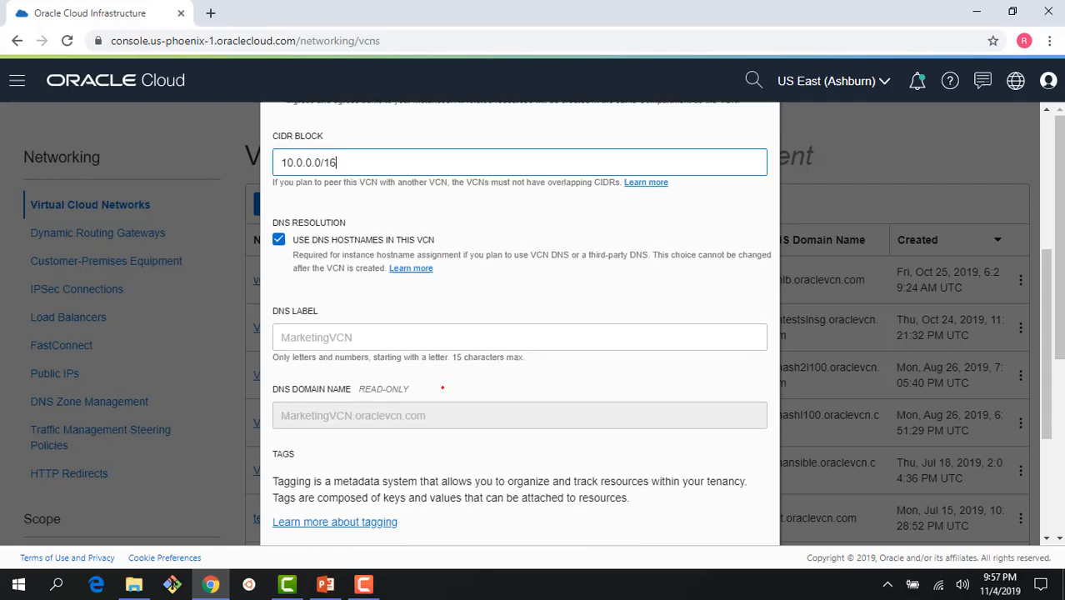
scroll(down, 3)
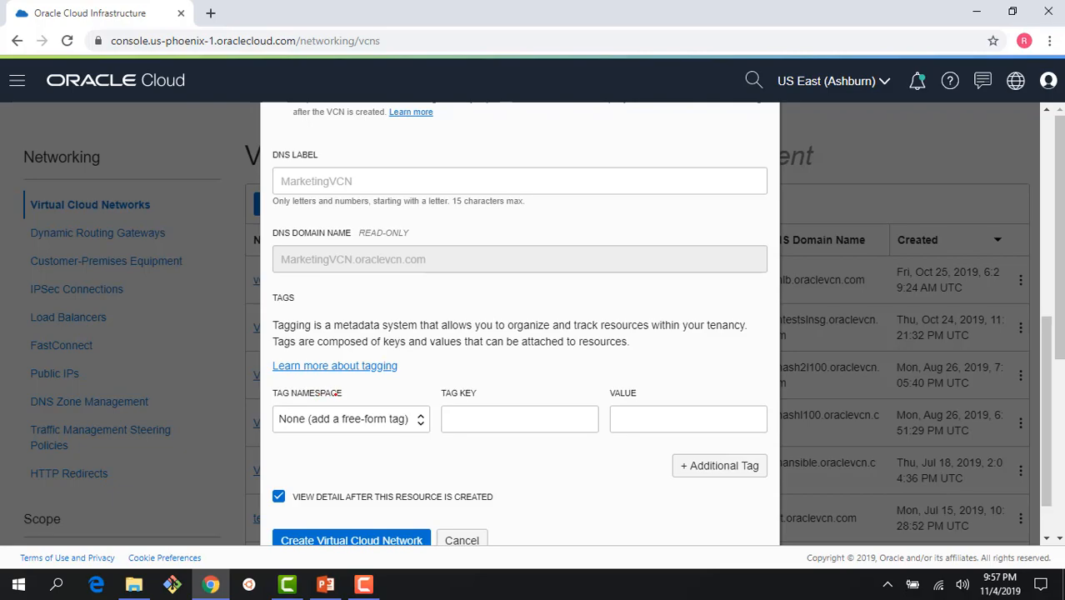
click(350, 418)
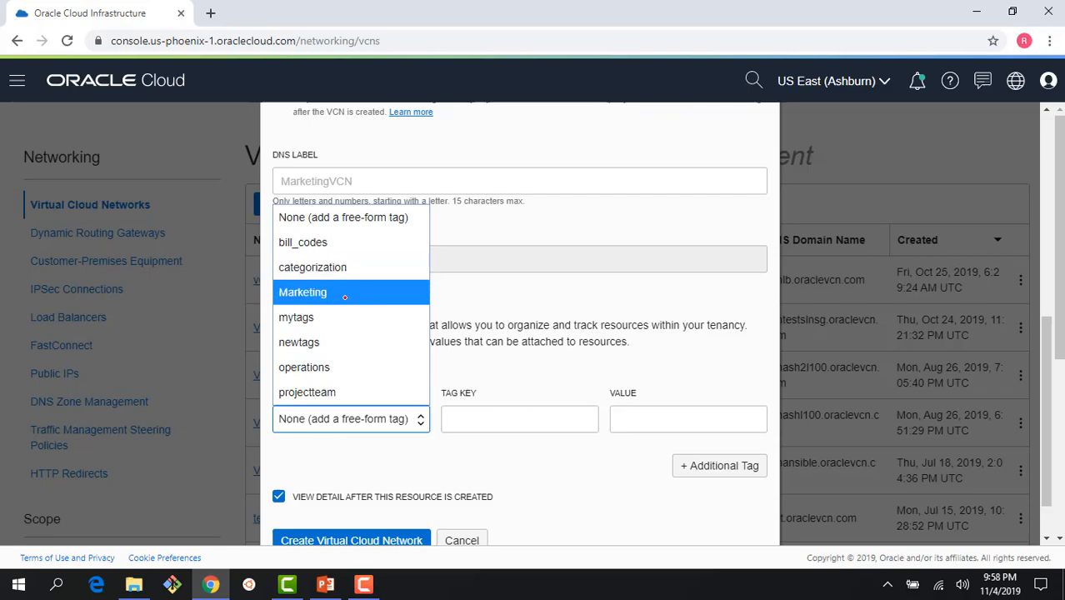
Step: Tag the network Marketing.Campaign = NA and create the VCN
click(302, 292)
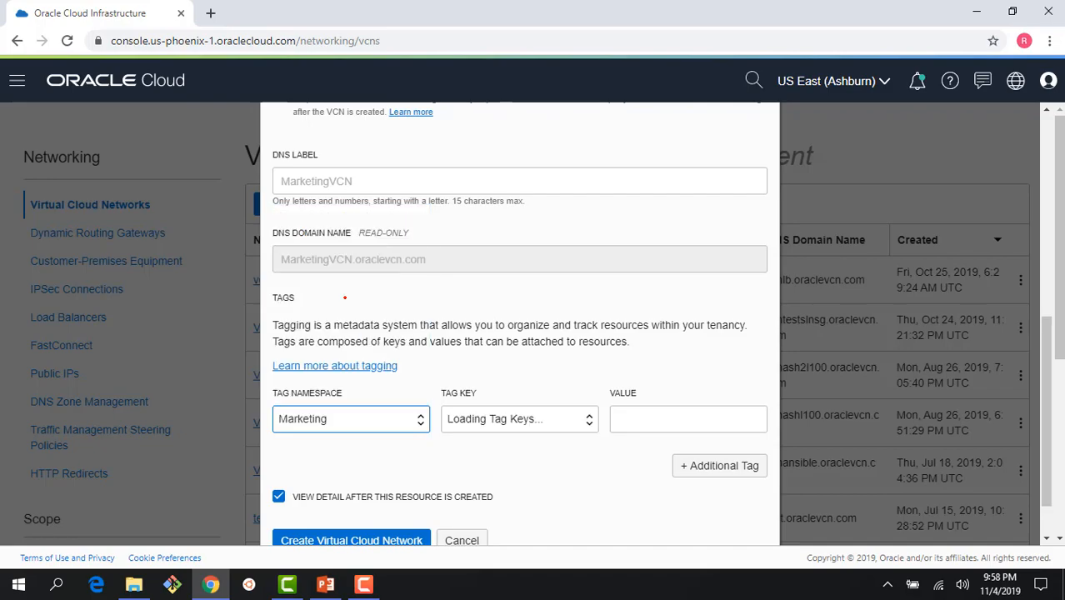
click(519, 418)
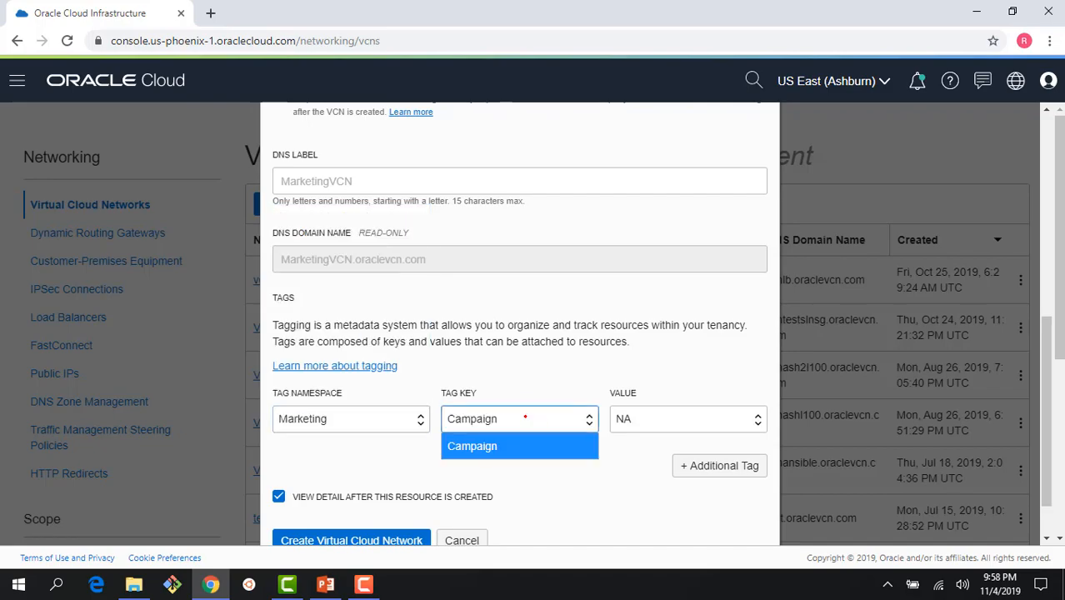
click(471, 446)
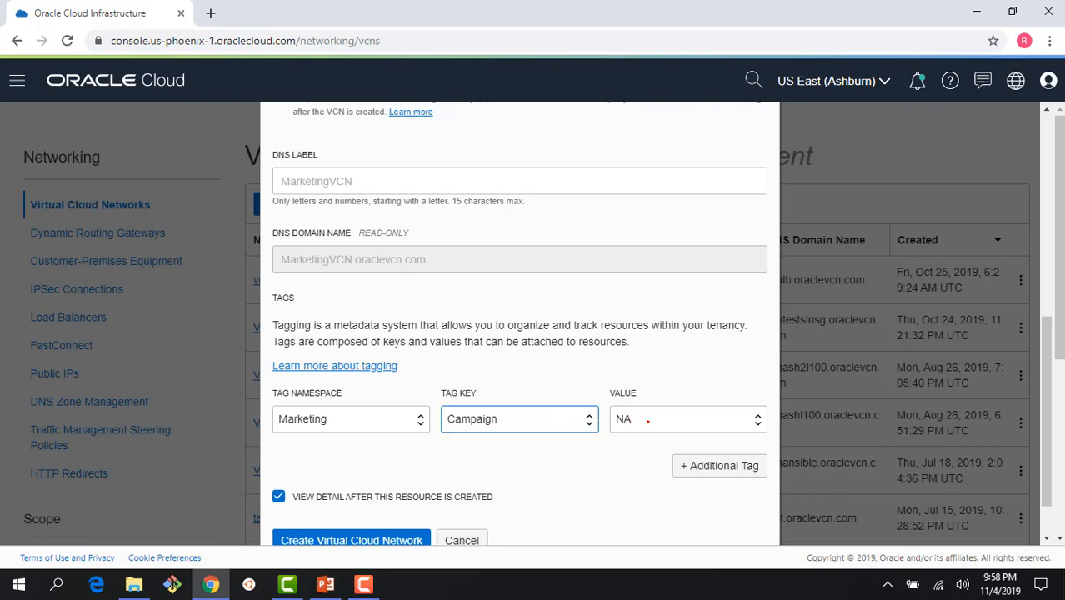
click(683, 418)
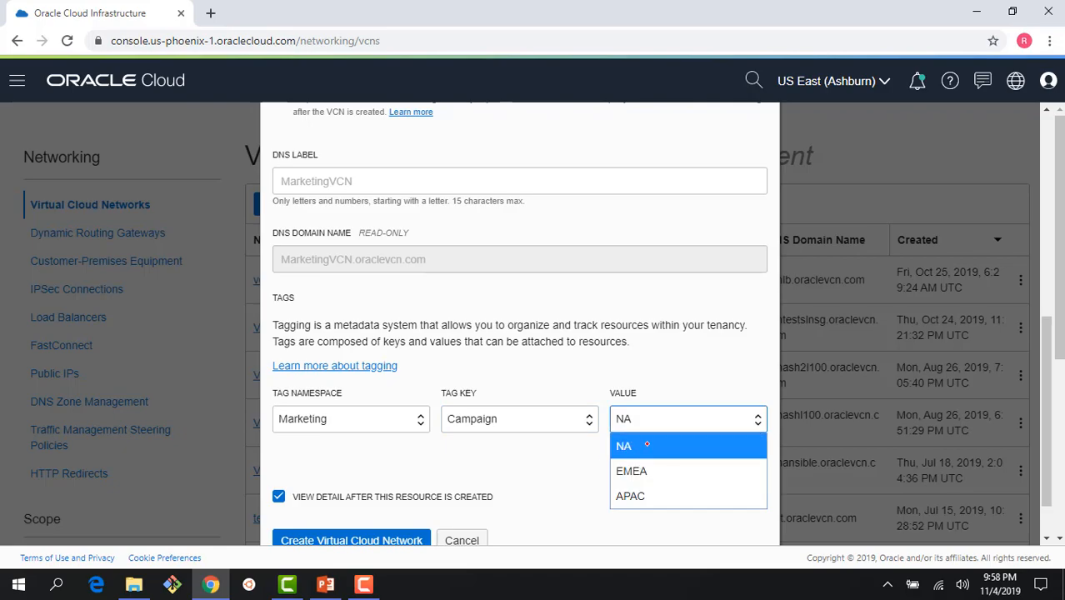
click(623, 445)
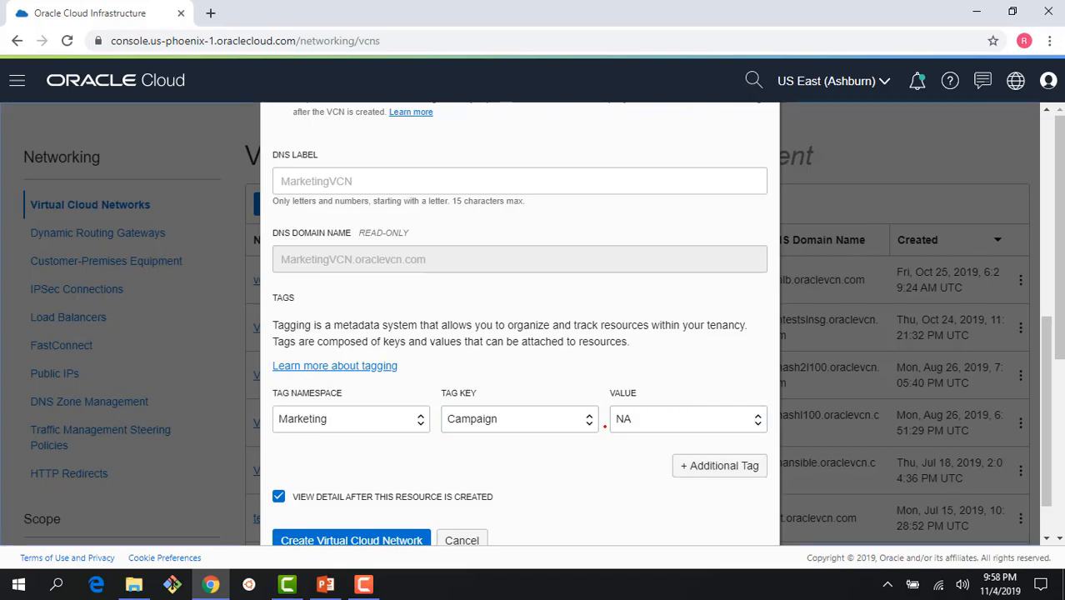
scroll(down, 3)
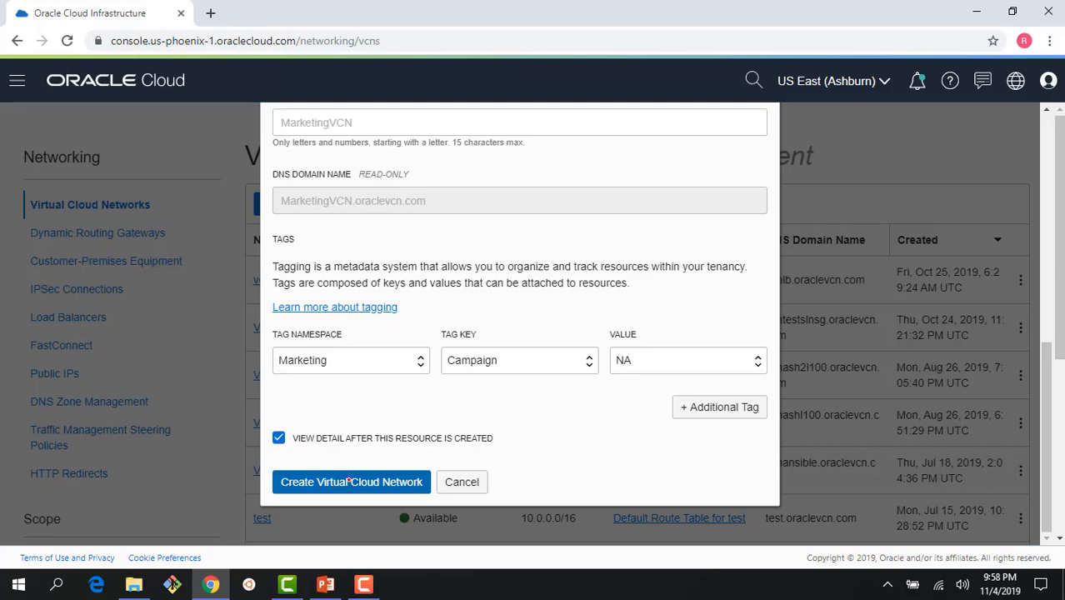
click(351, 481)
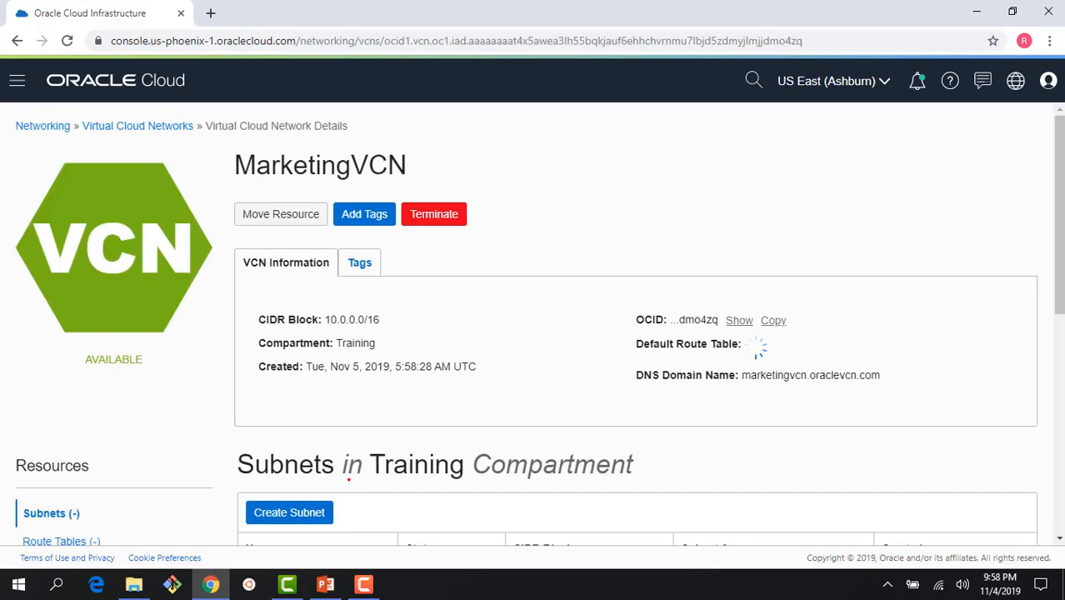
Step: View MarketingVCN's tags, first defined, then the free-form username tag
click(359, 261)
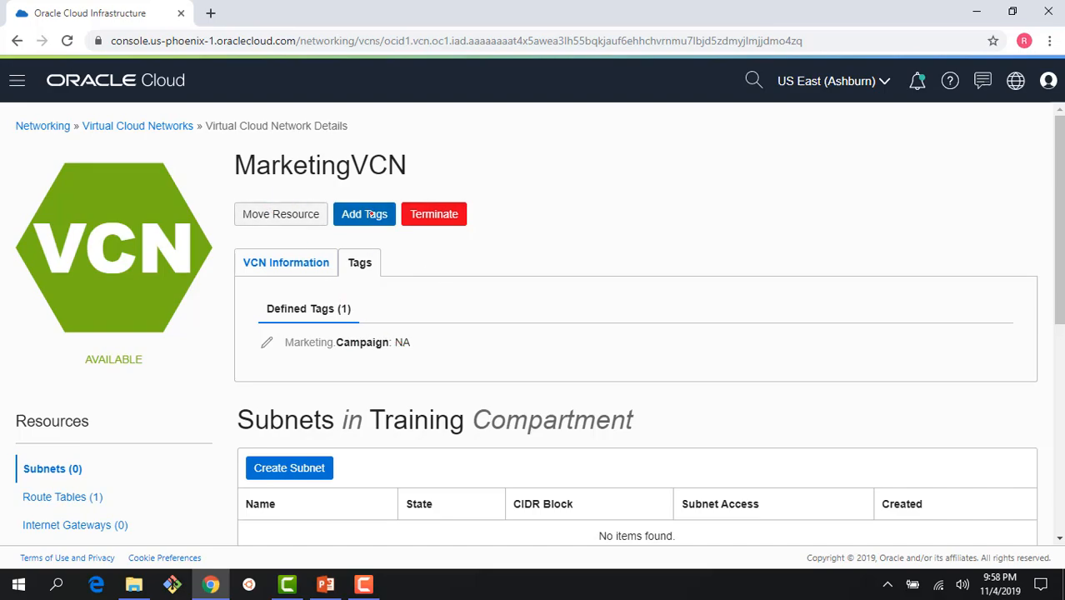
click(414, 308)
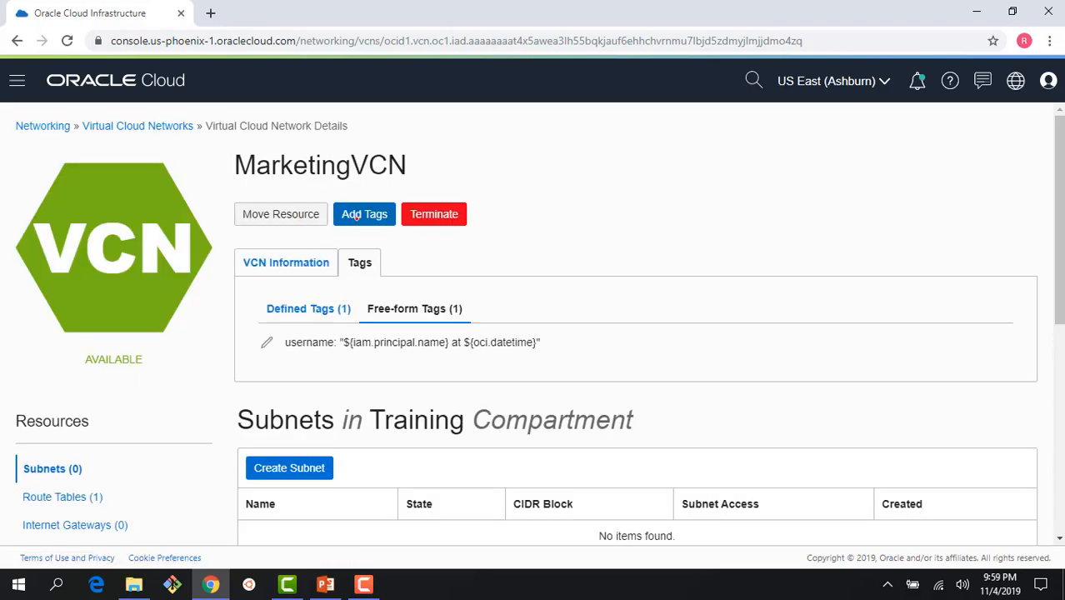
Step: Add a free-form tag costcenter with value 90871 to MarketingVCN
click(365, 214)
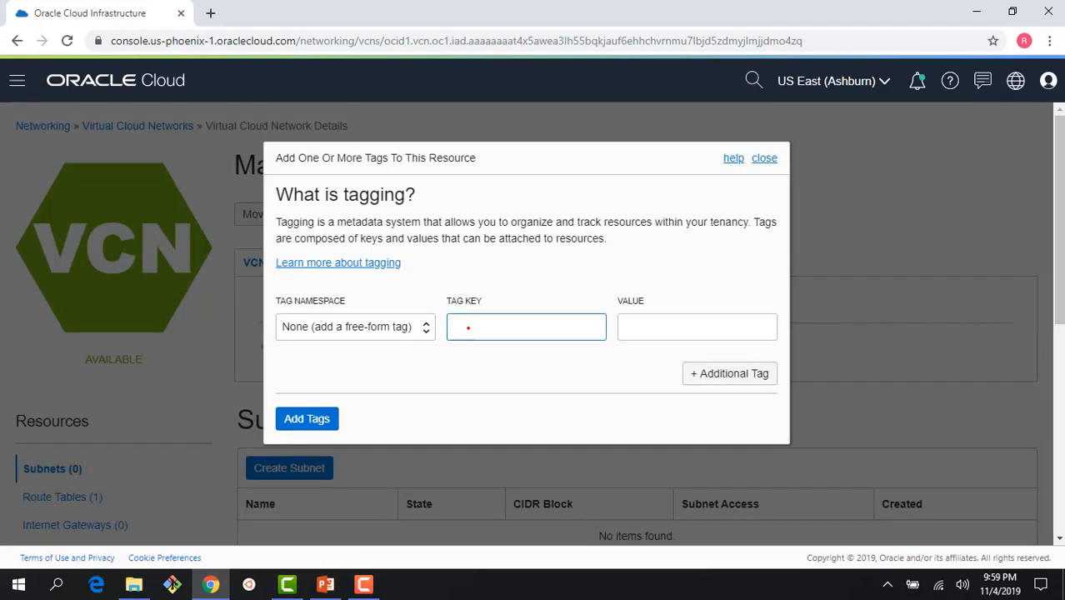
text(d)
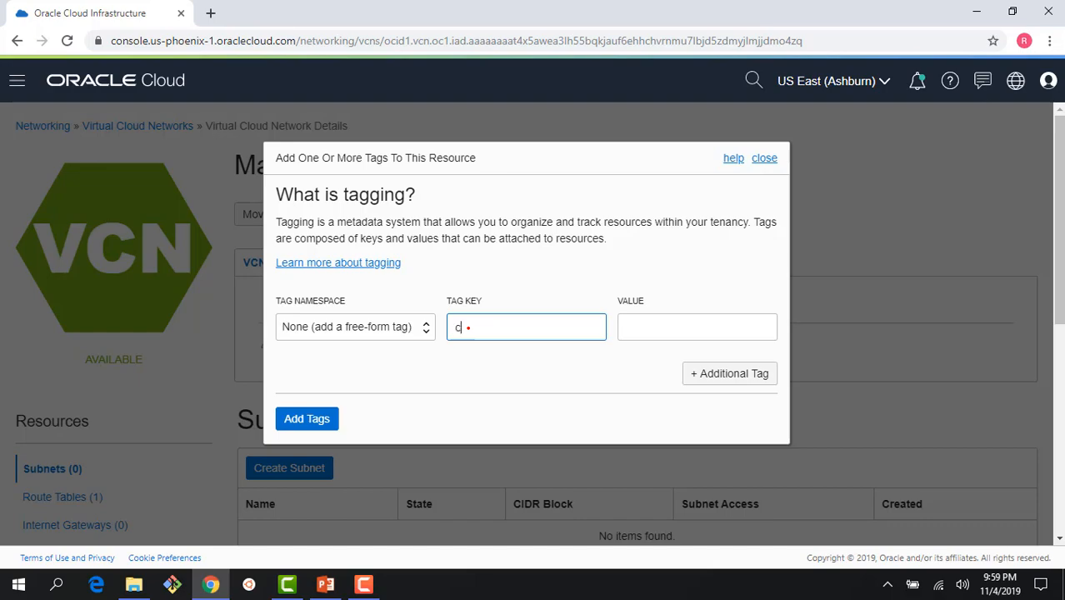
text(ostcenter)
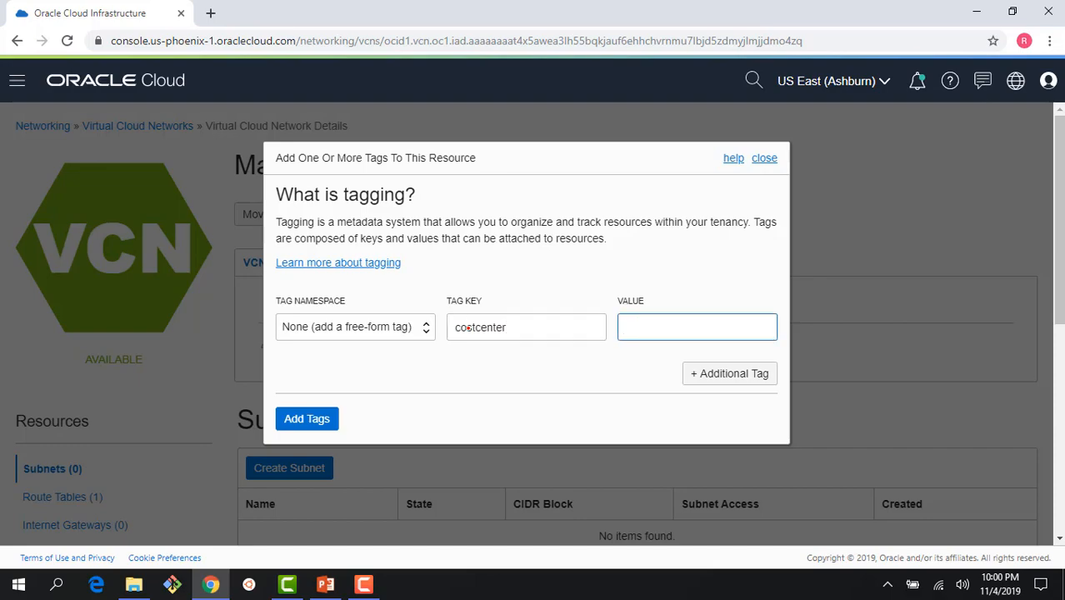
text(9087)
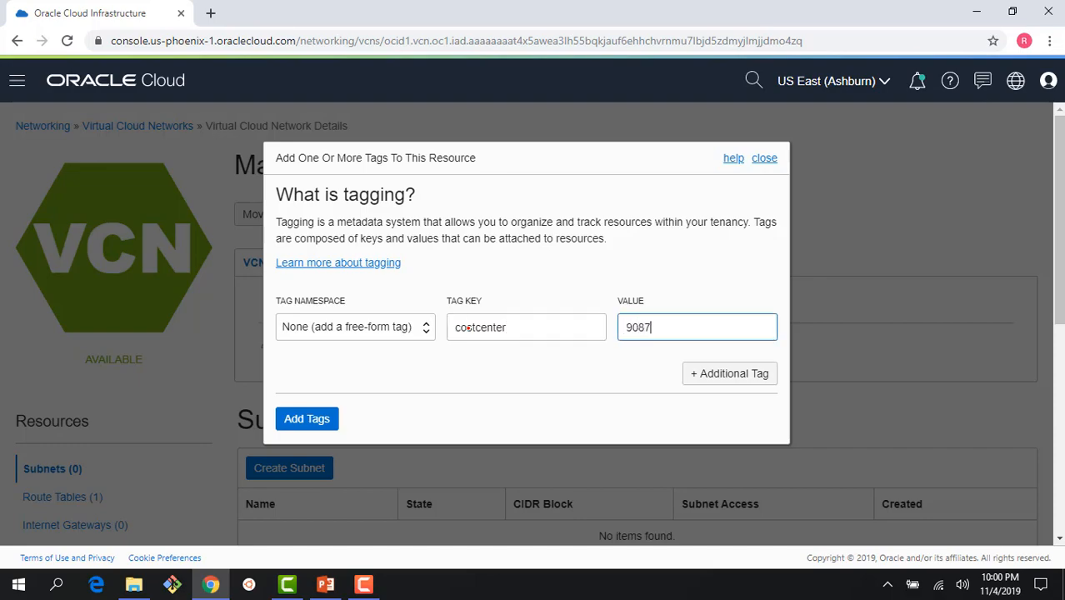
click(307, 418)
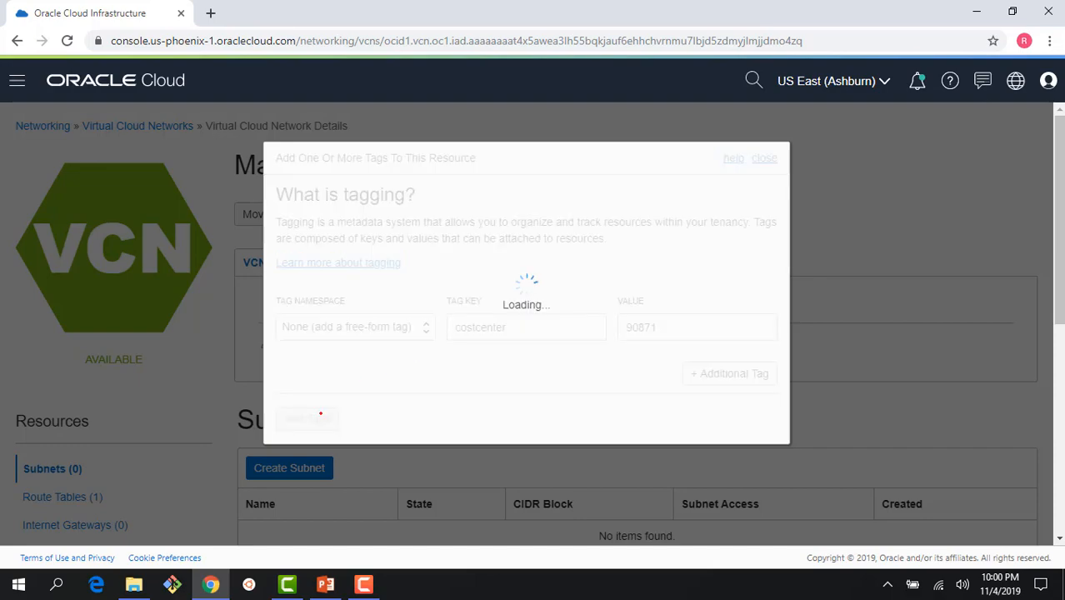
Step: Show the defined tags again and switch to the defined-tags PowerPoint slide
click(763, 157)
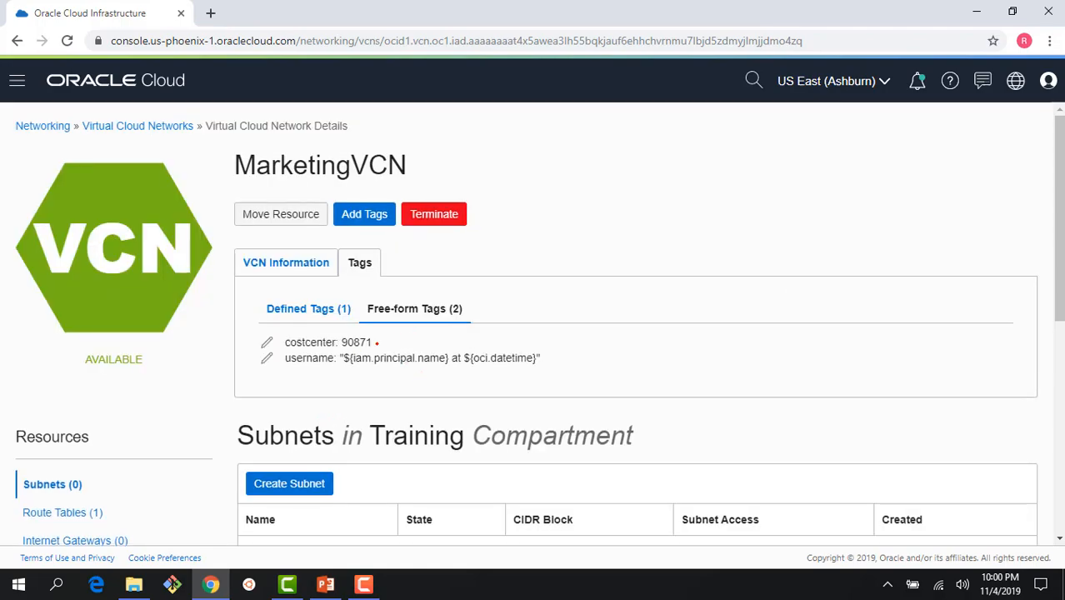
click(307, 308)
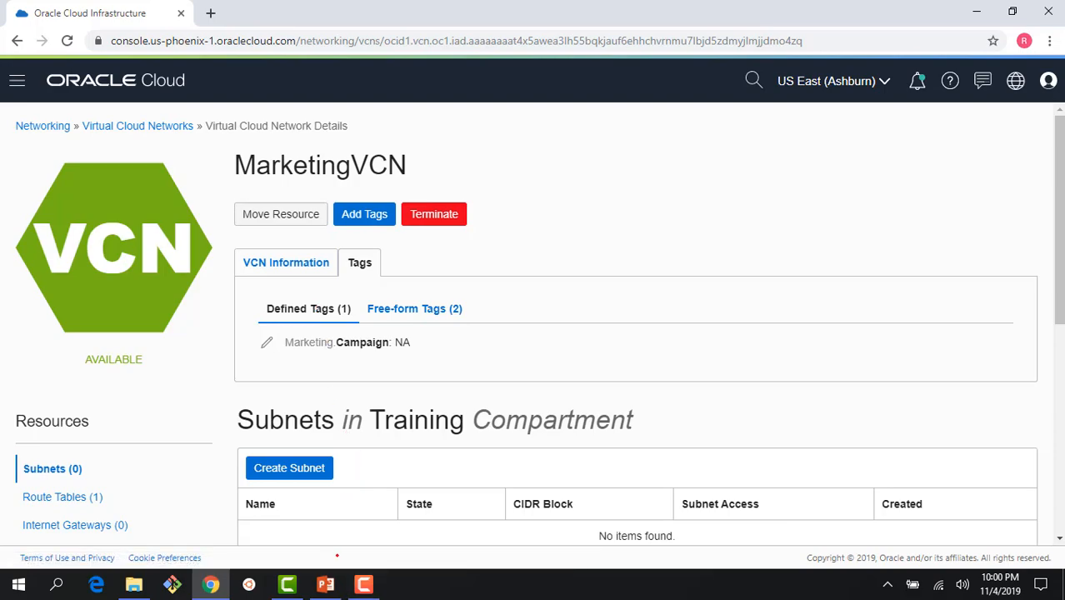
click(325, 583)
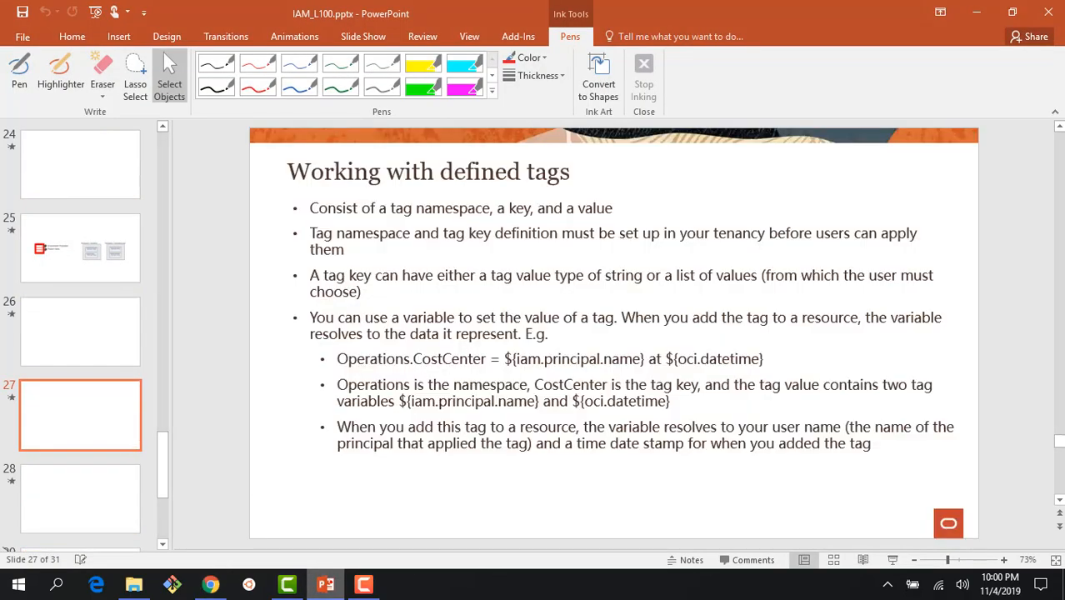